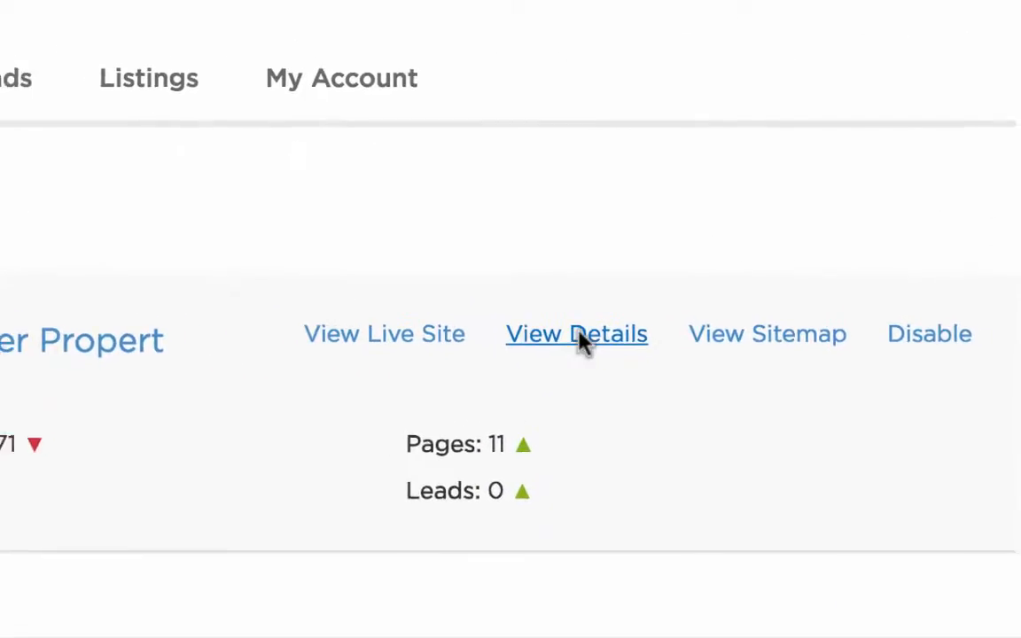
View the Linda Miller Property Group site's details and its empty Testimonials list.
{"action": "left_click", "coordinate": [576, 333]}
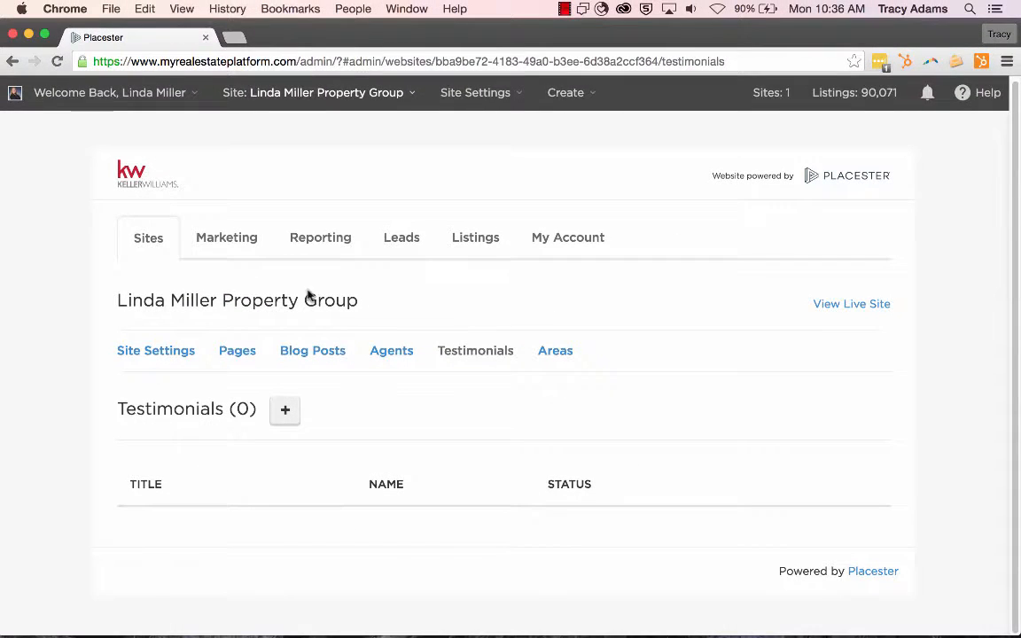
Create a testimonial titled 'First time Homebuyer' with the quote about the amazing purchase of my first home.
{"action": "left_click", "coordinate": [285, 410]}
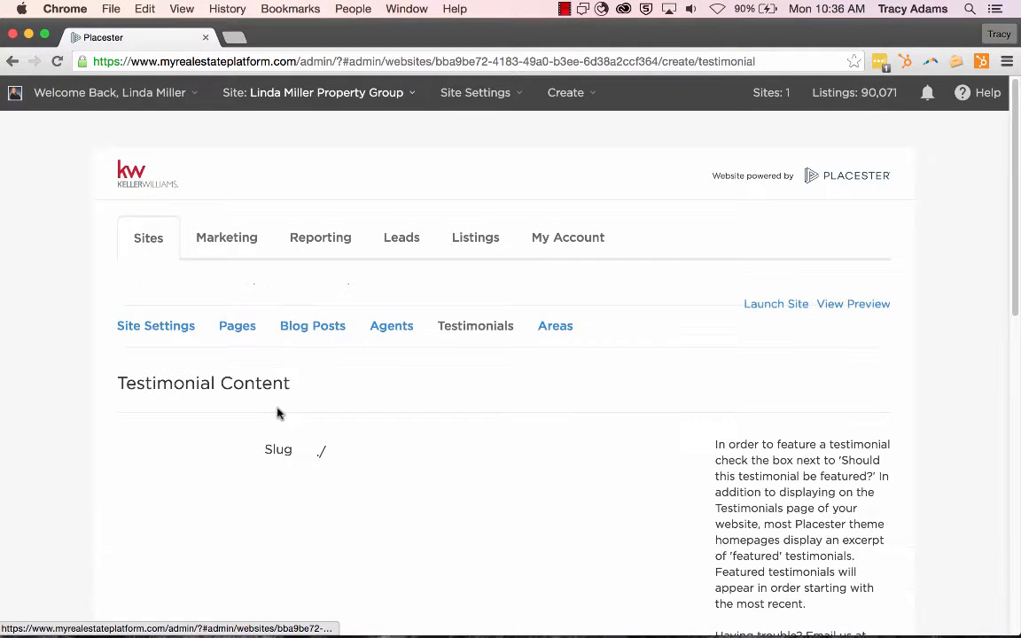
{"action": "scroll", "scroll_direction": "down", "scroll_amount": 3}
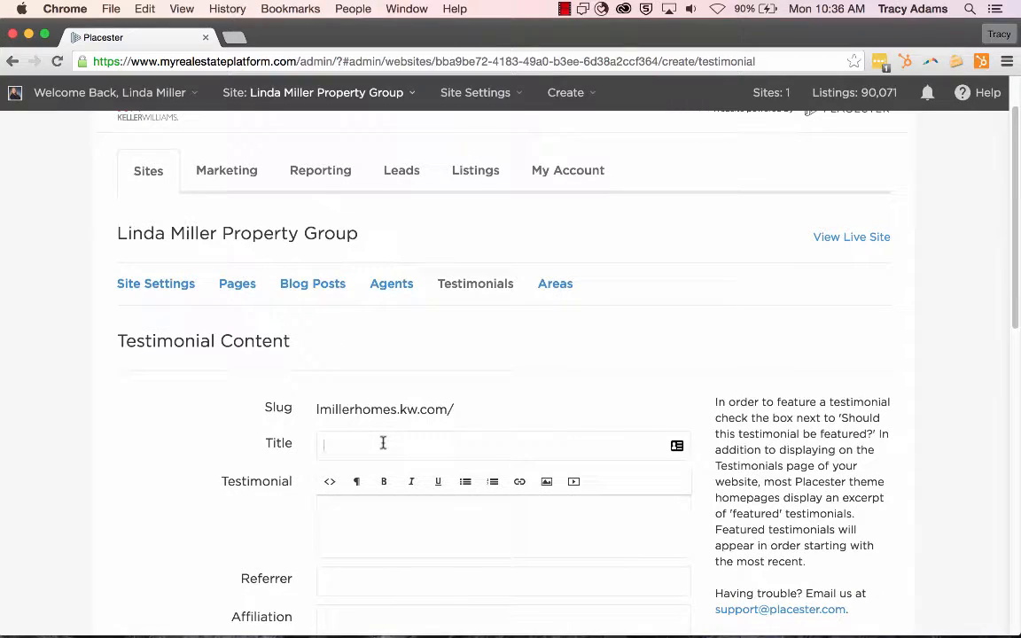
{"action": "type", "text": "First time Homebuyer"}
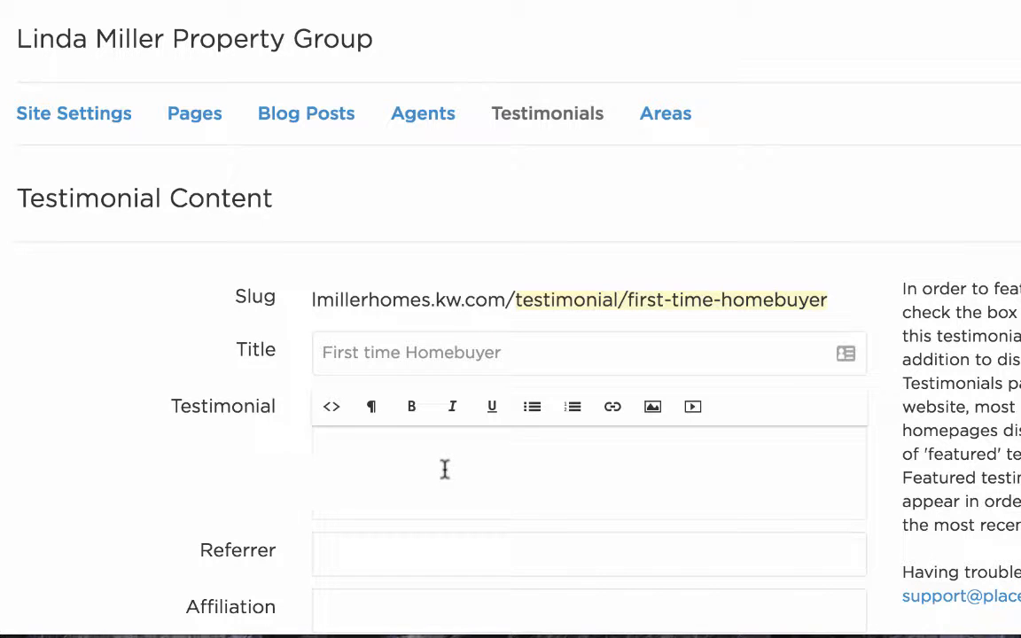
{"action": "type", "text": "Linda was"}
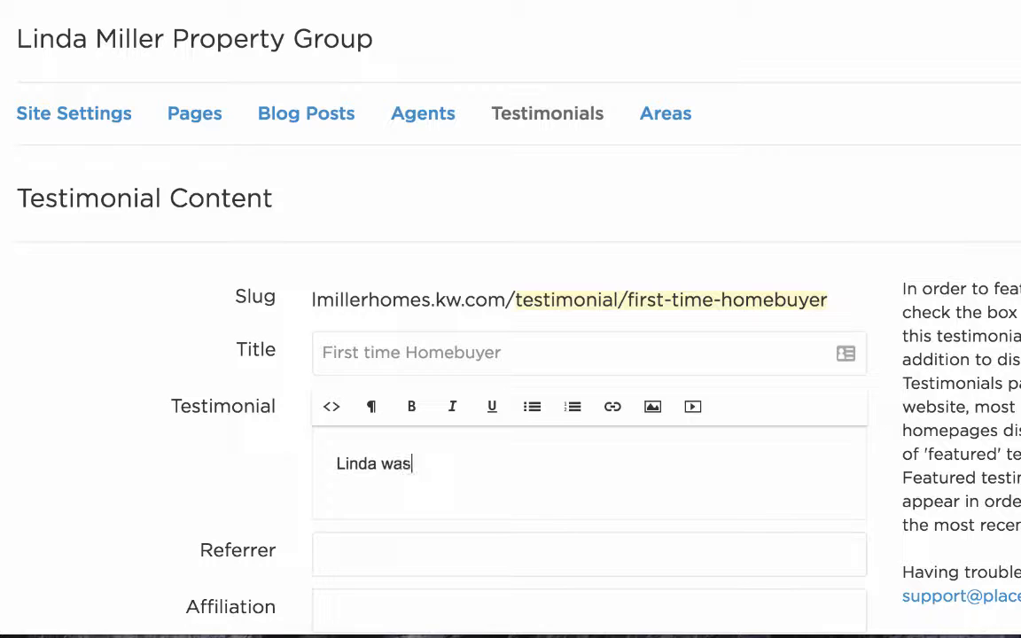
{"action": "type", "text": "a"}
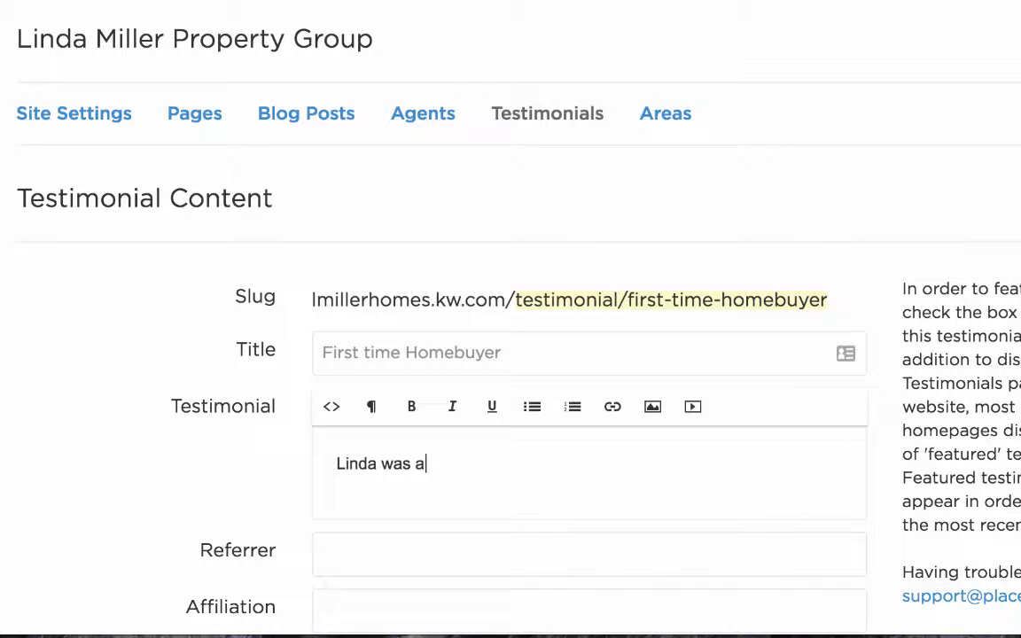
{"action": "type", "text": "n amazing resource in t"}
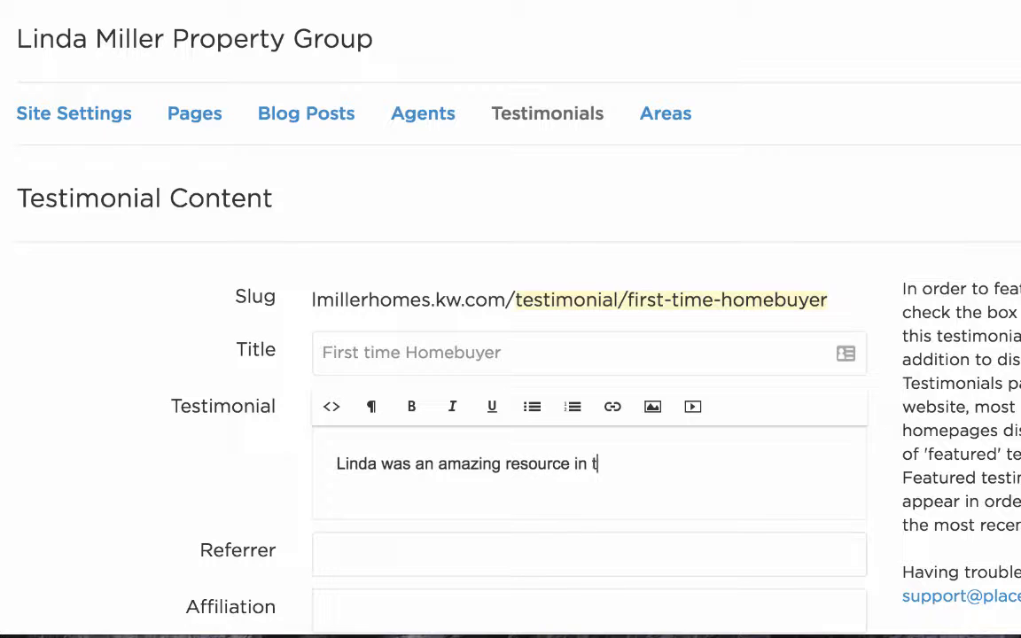
{"action": "type", "text": "he purchas"}
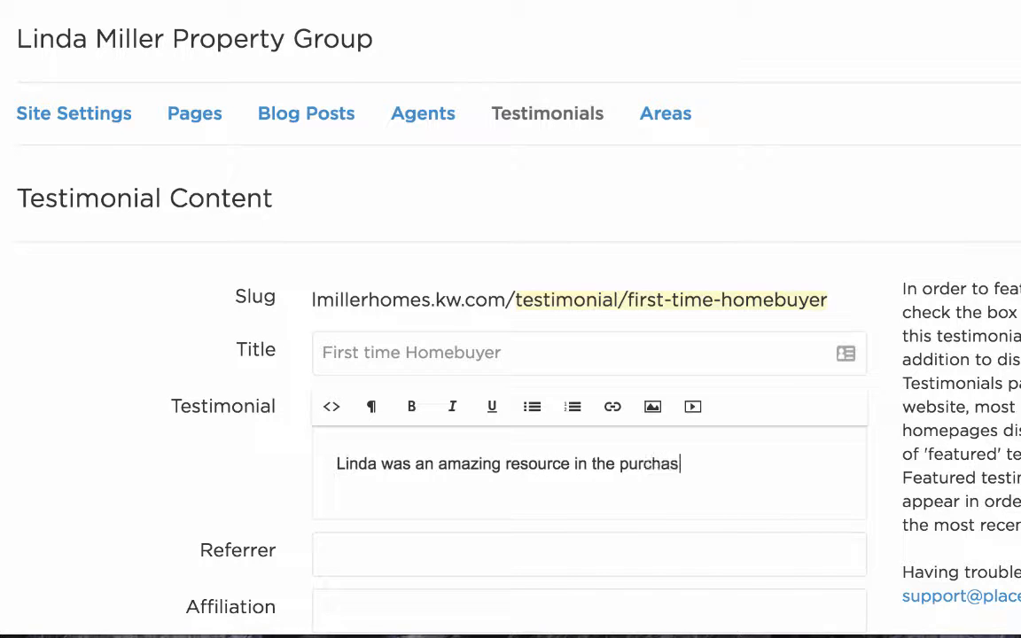
{"action": "type", "text": "e of my first home!"}
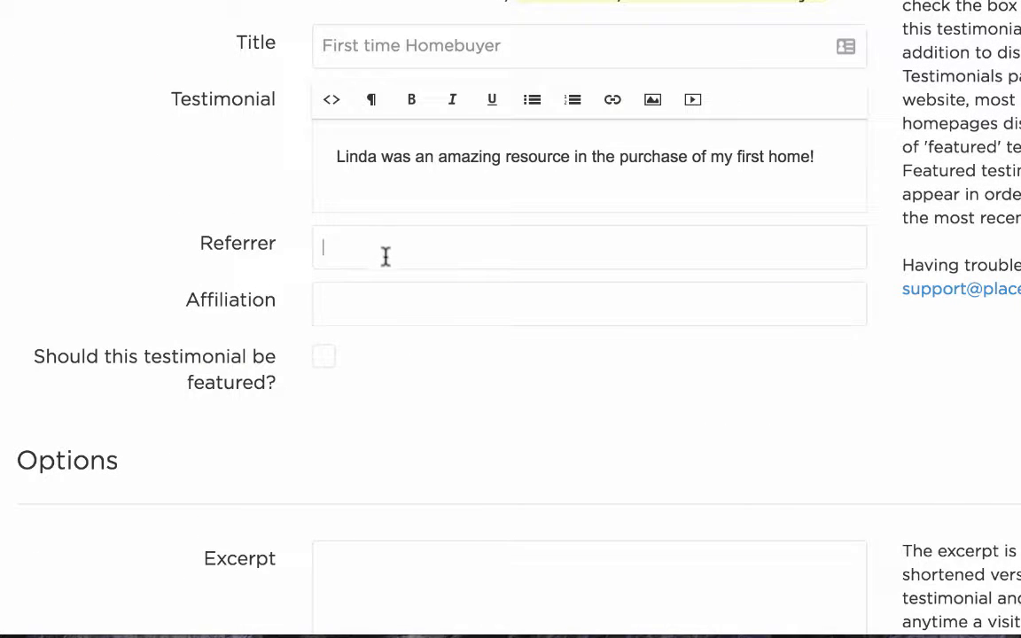
Set the referrer to Jane Doe and the affiliation to Client.
{"action": "type", "text": "Jane Doe"}
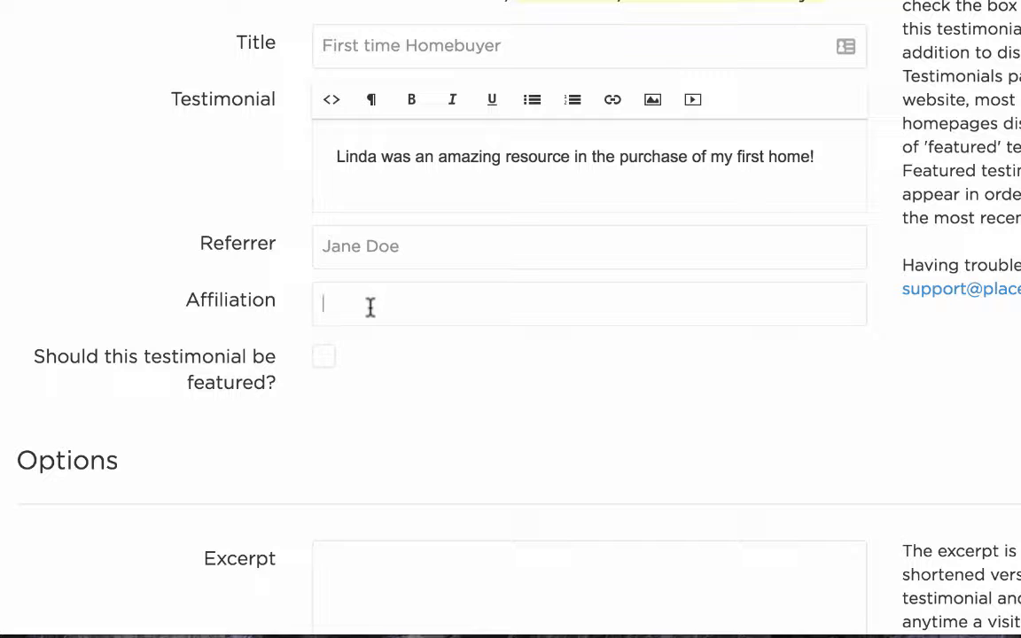
{"action": "type", "text": "Client"}
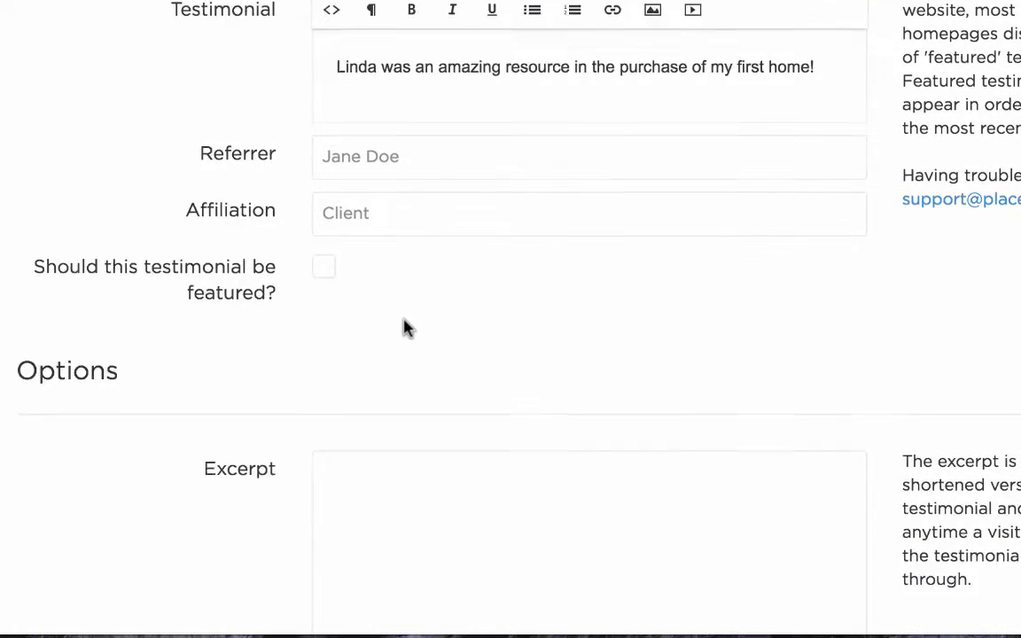
Upload the photo of the red-haired woman as the testimonial's featured image.
{"action": "scroll", "scroll_direction": "down", "scroll_amount": 3}
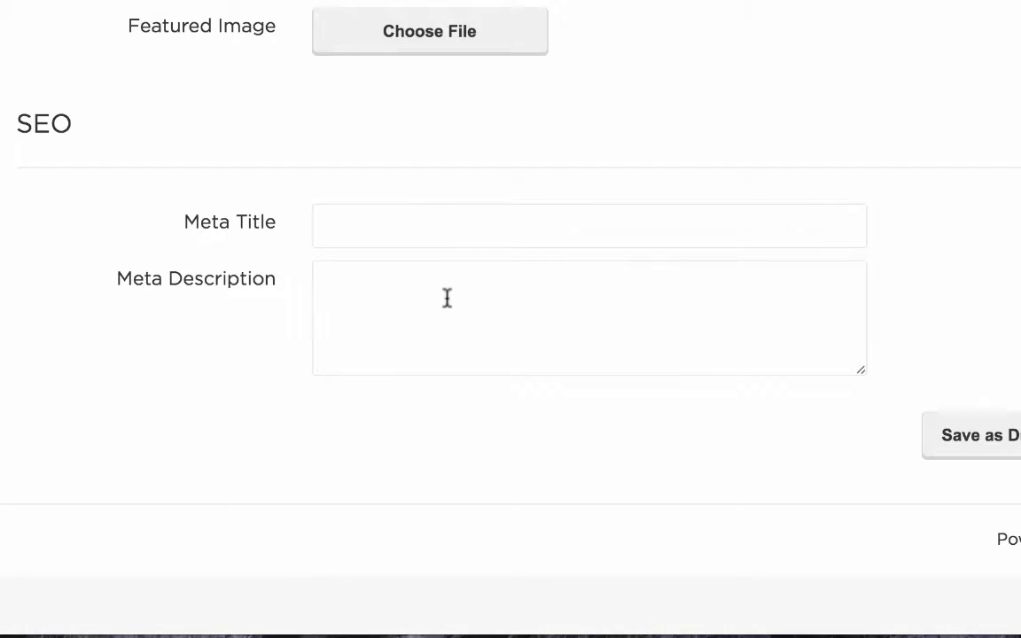
{"action": "mouse_move", "coordinate": [408, 37]}
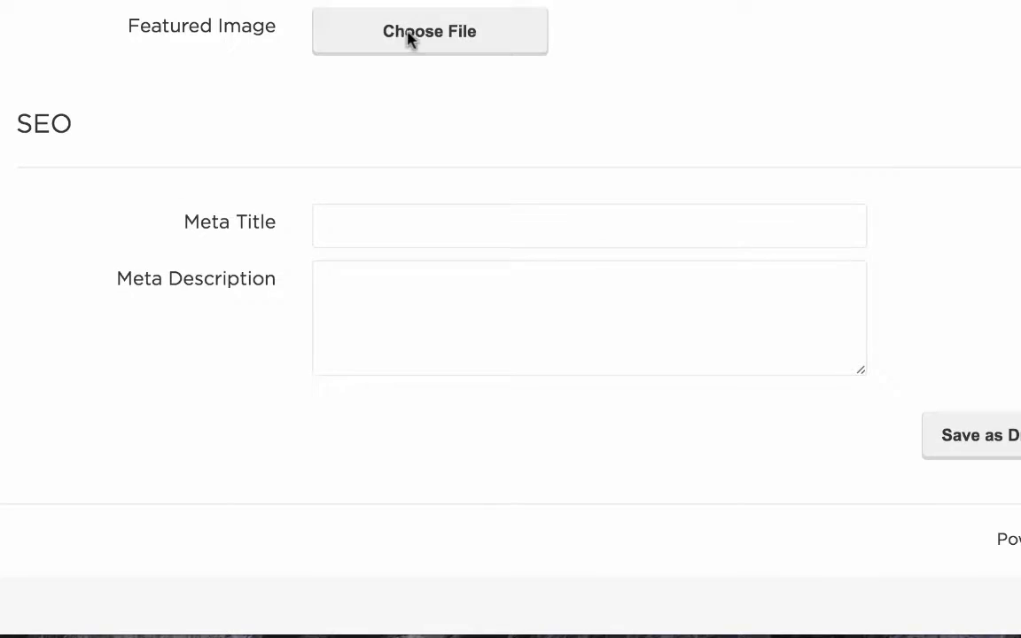
{"action": "left_click", "coordinate": [429, 31]}
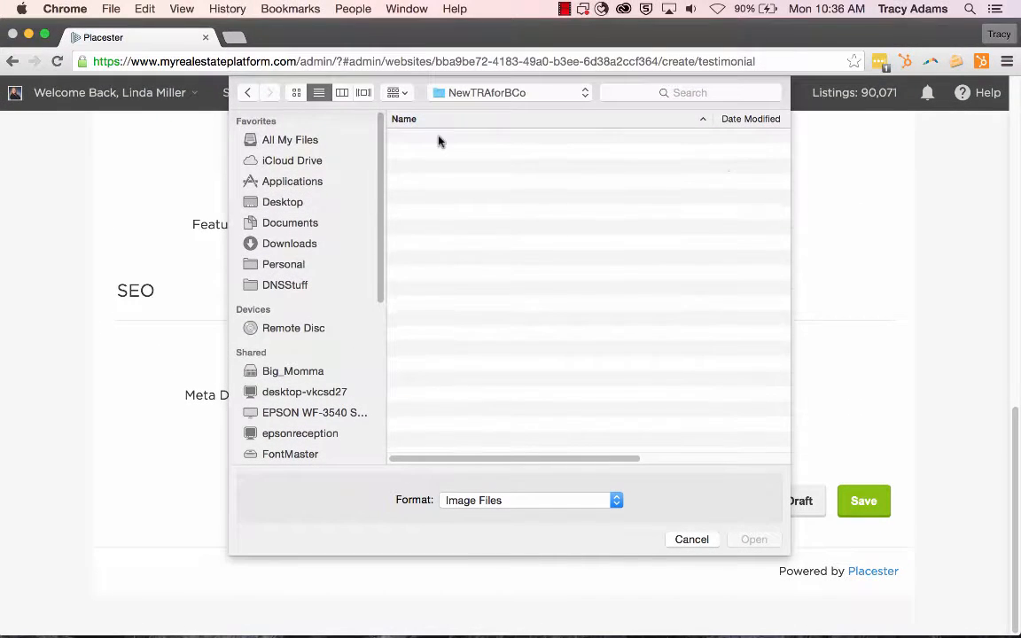
{"action": "left_click", "coordinate": [691, 539]}
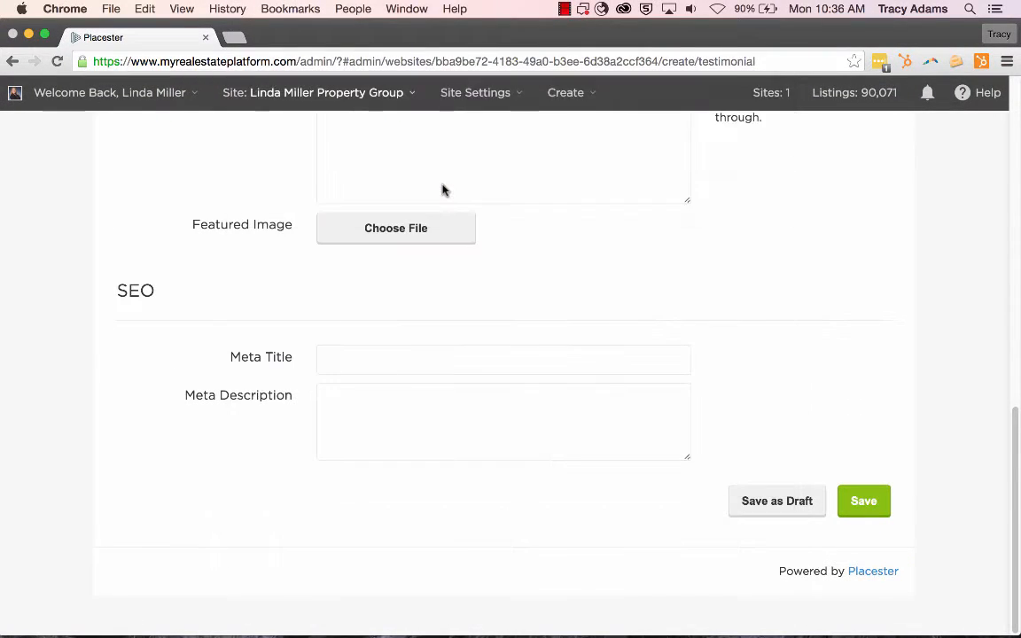
{"action": "left_click", "coordinate": [395, 228]}
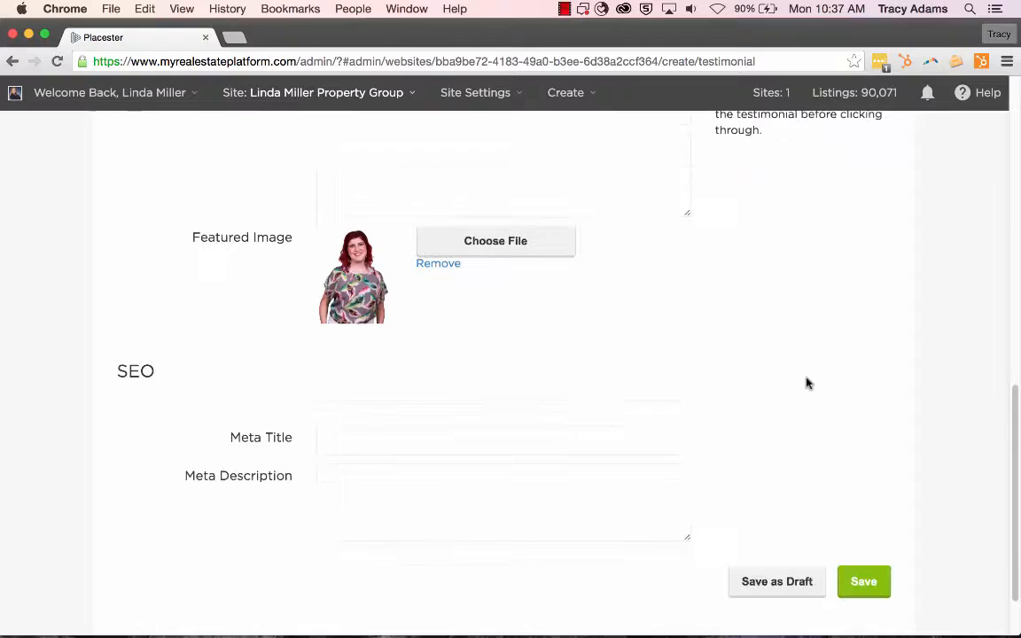
Enter the excerpt: this displays on the testimonial page, a nice short version, great if the testimonial is long.
{"action": "scroll", "scroll_direction": "down", "scroll_amount": 3}
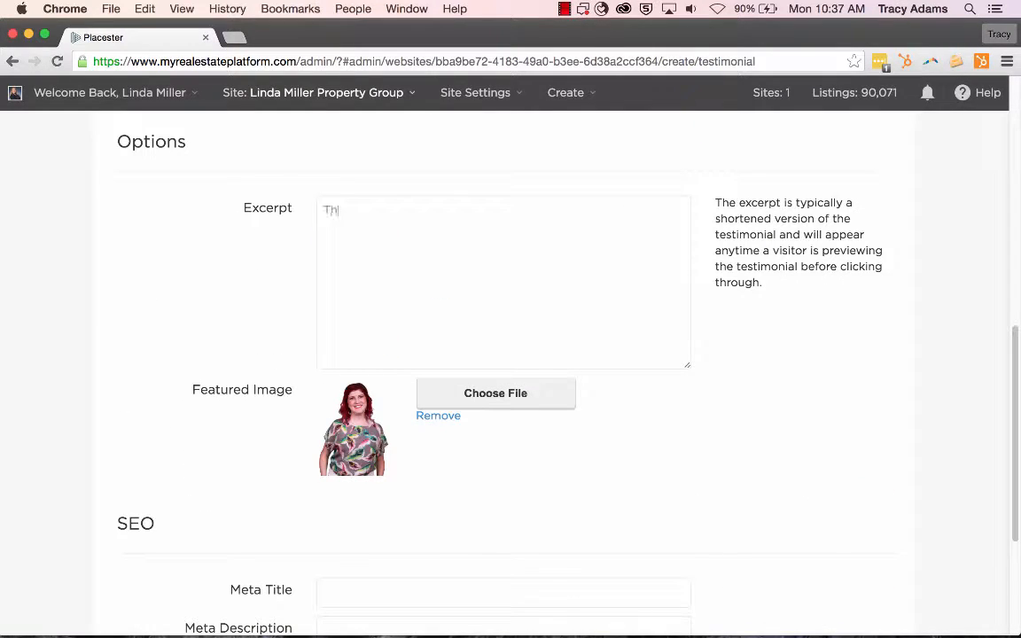
{"action": "type", "text": "This is what displays"}
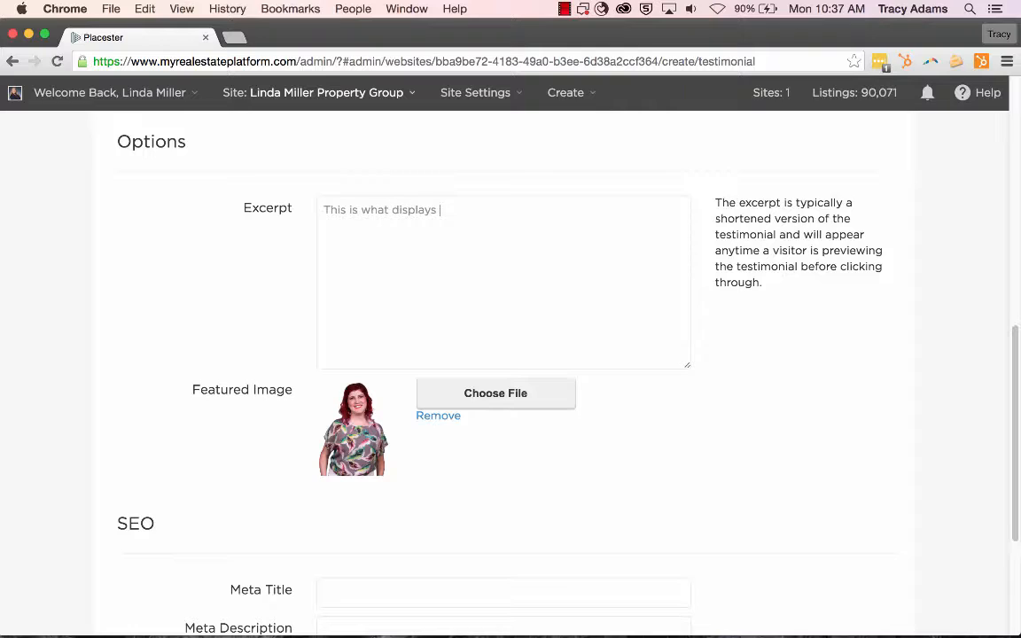
{"action": "type", "text": "on the testimonial page"}
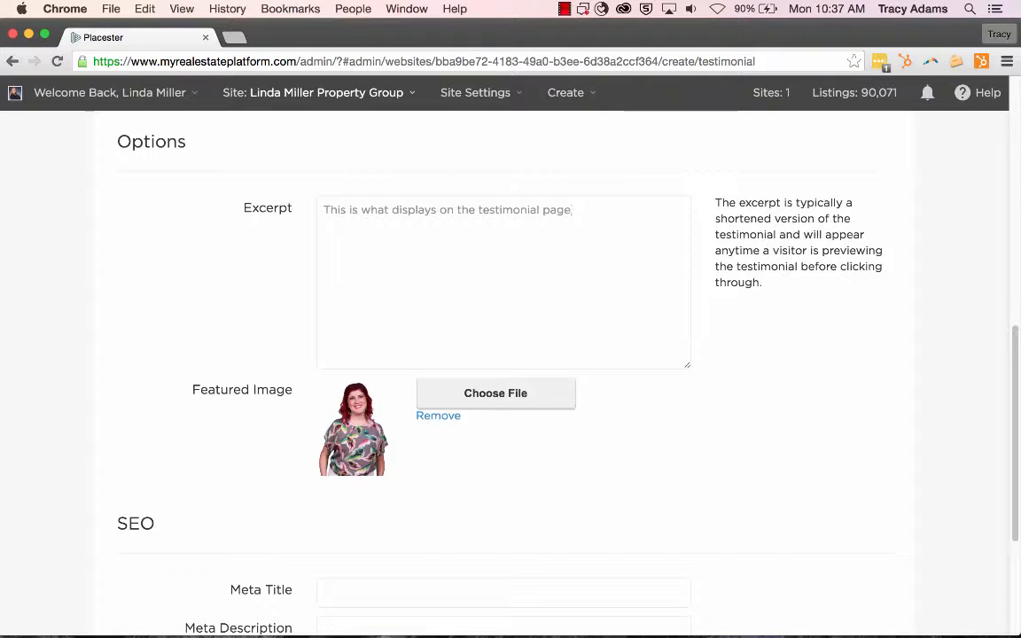
{"action": "type", "text": "- just"}
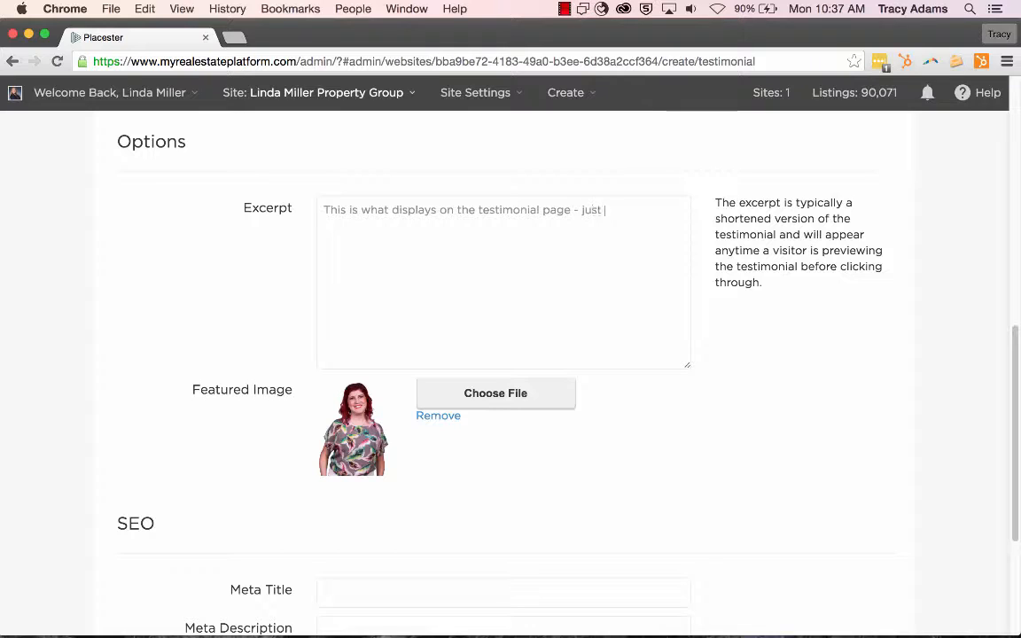
{"action": "type", "text": "a nice short p"}
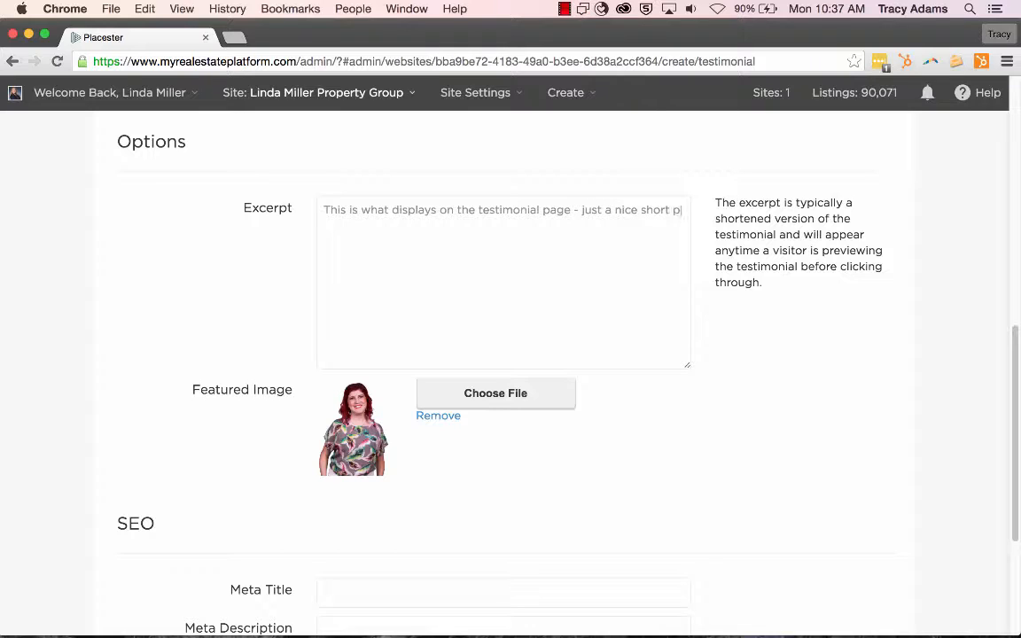
{"action": "type", "text": "version"}
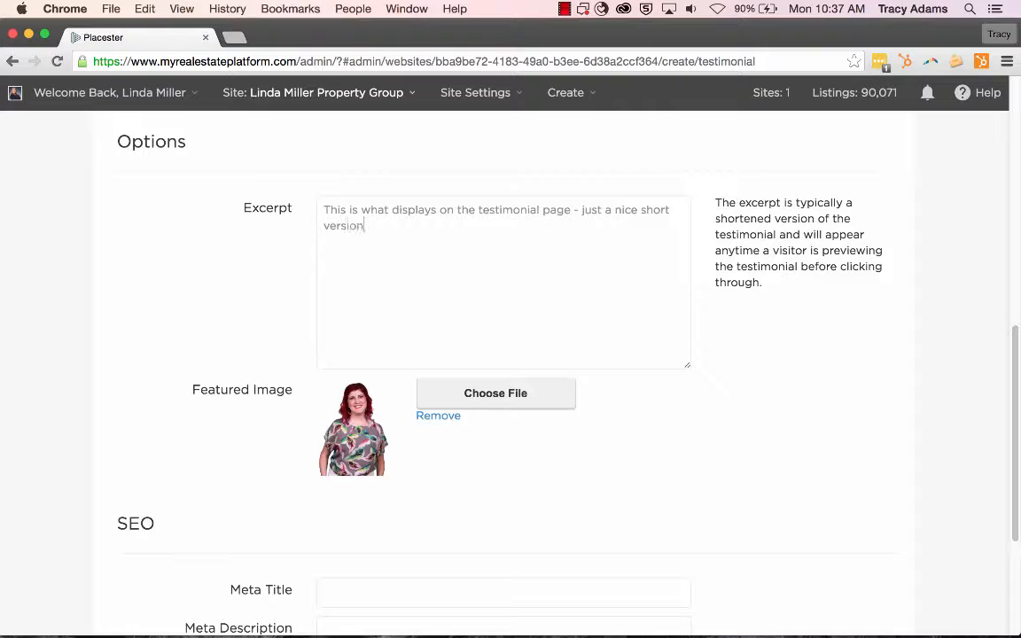
{"action": "type", "text": "Great if ht"}
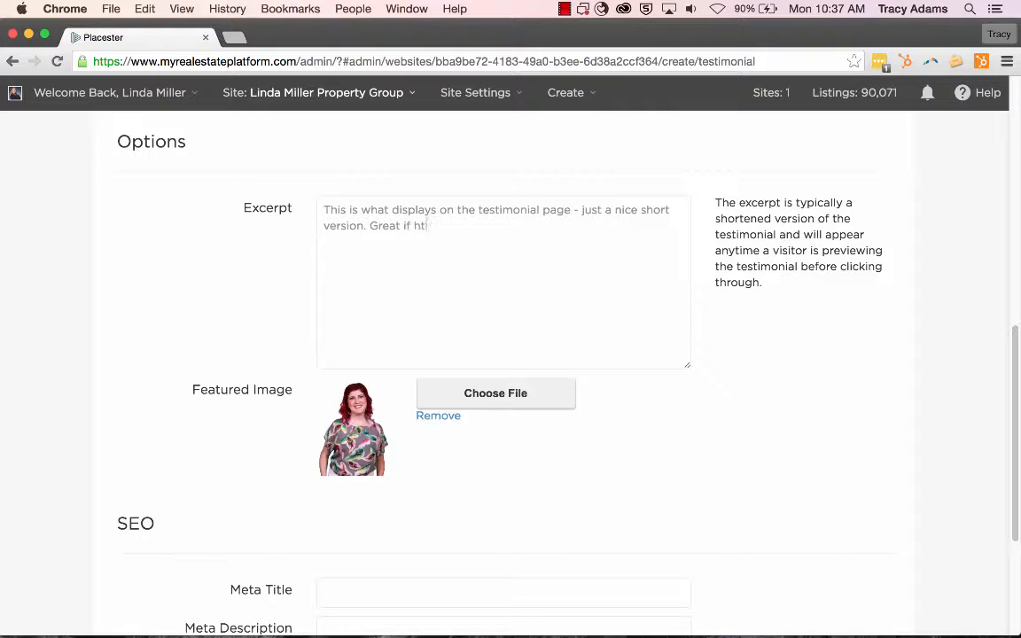
{"action": "type", "text": "the testimonial is quite long"}
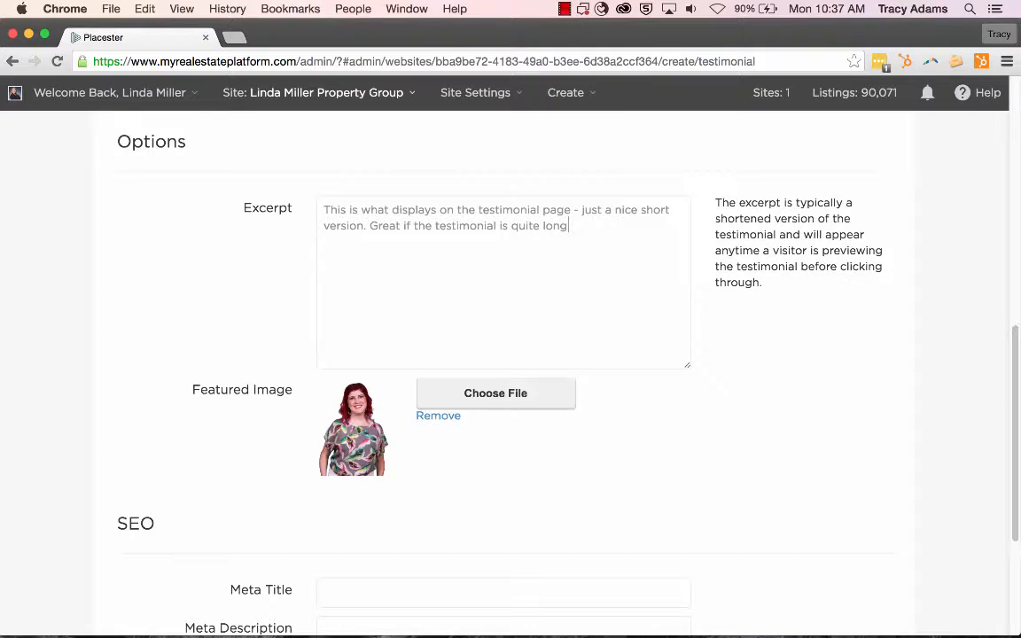
Enter the SEO meta description about getting searchers to your link on Google, Bing or Yahoo.
{"action": "scroll", "scroll_direction": "down", "scroll_amount": 3}
{"action": "type", "text": "The title"}
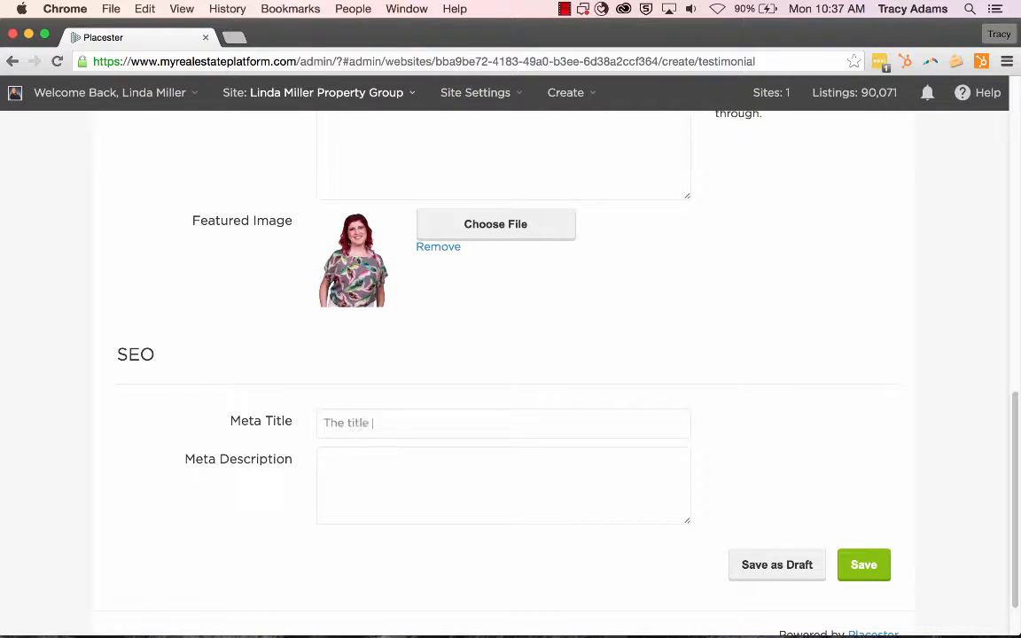
{"action": "type", "text": "on"}
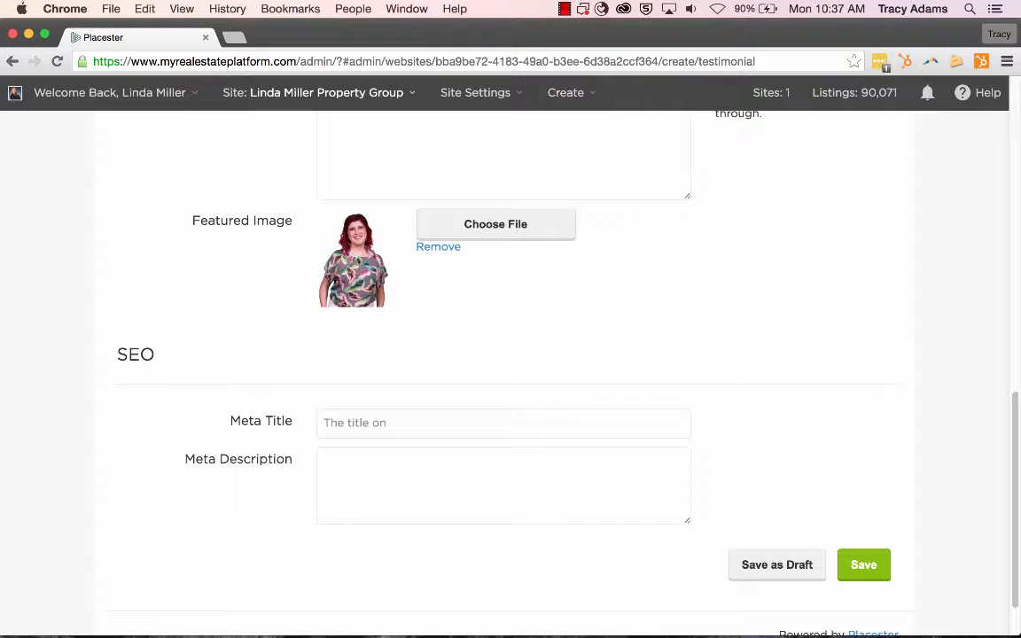
{"action": "type", "text": "S"}
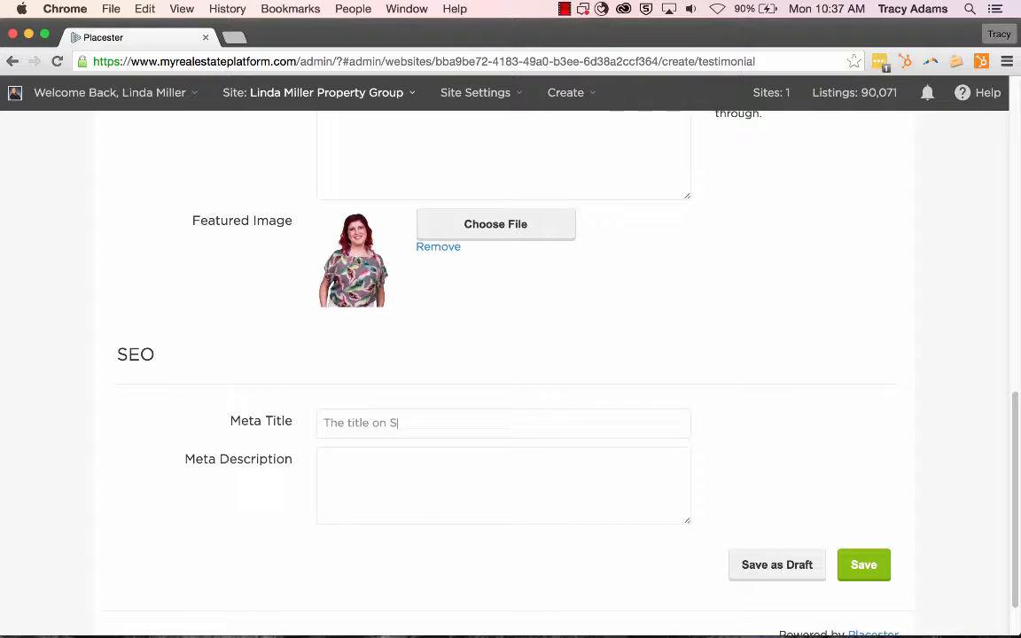
{"action": "type", "text": "earch Pages"}
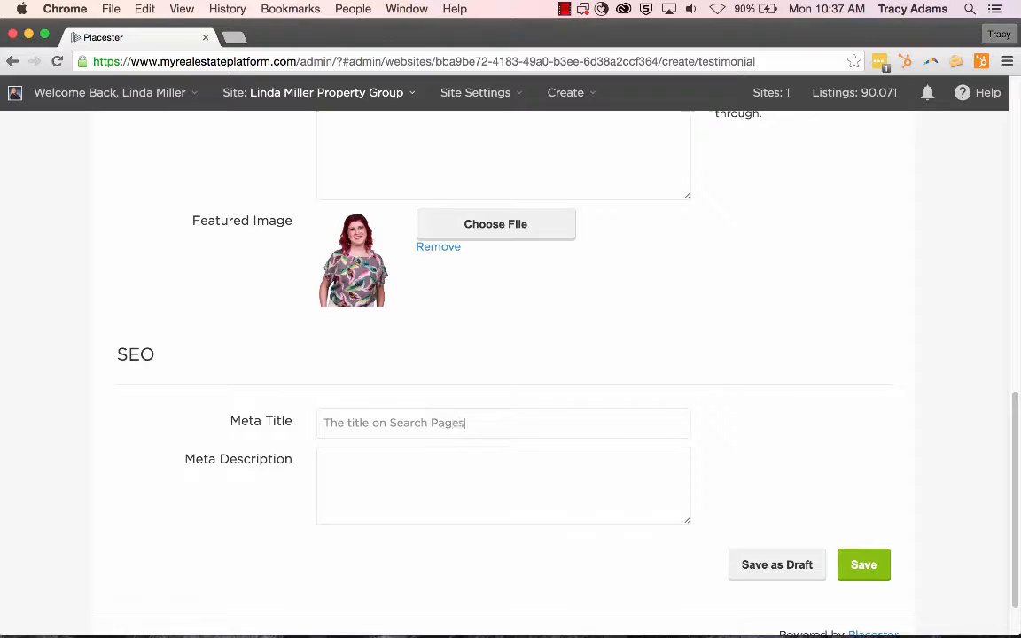
{"action": "type", "text": "A great"}
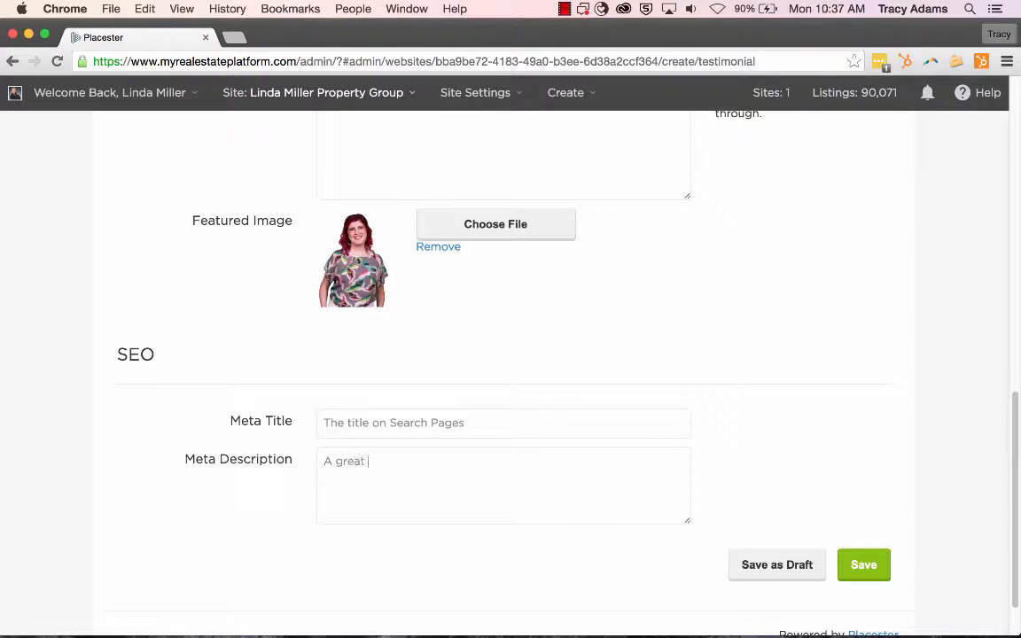
{"action": "type", "text": "way to get people to click"}
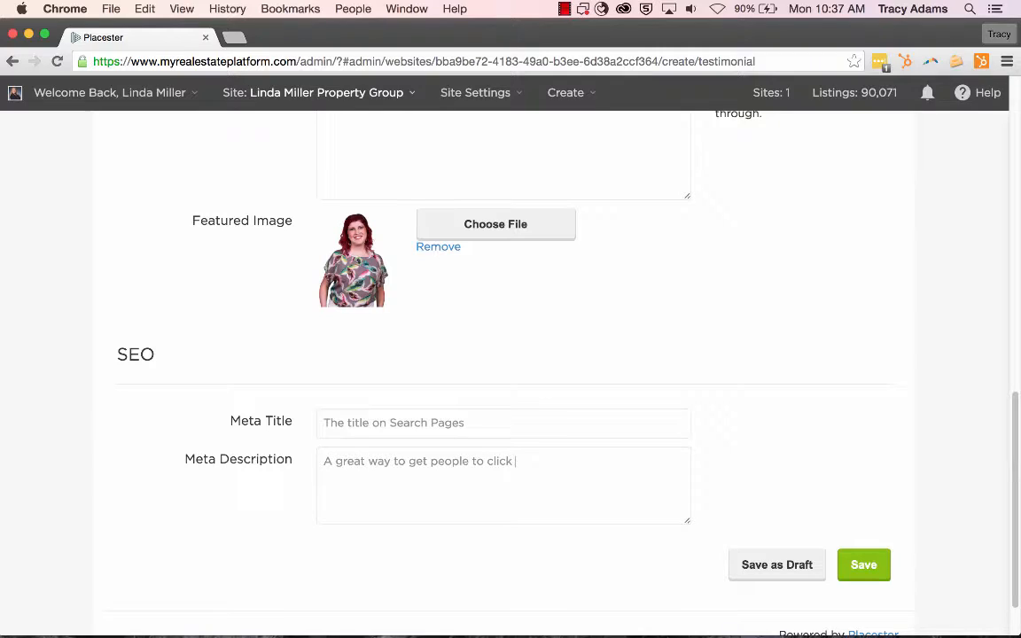
{"action": "type", "text": "to go to your link from their"}
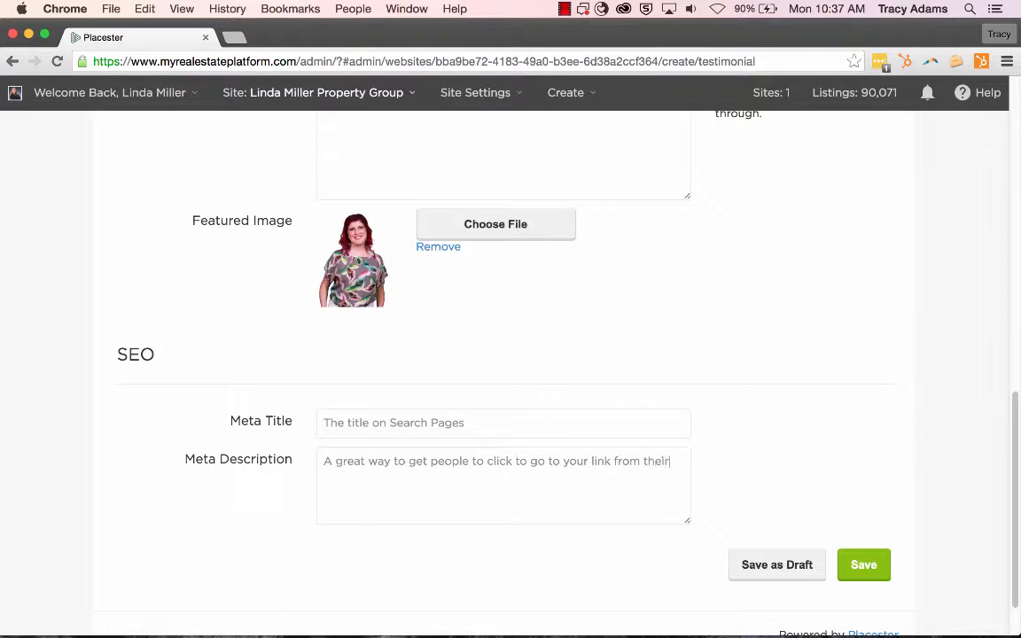
{"action": "type", "text": "search page on"}
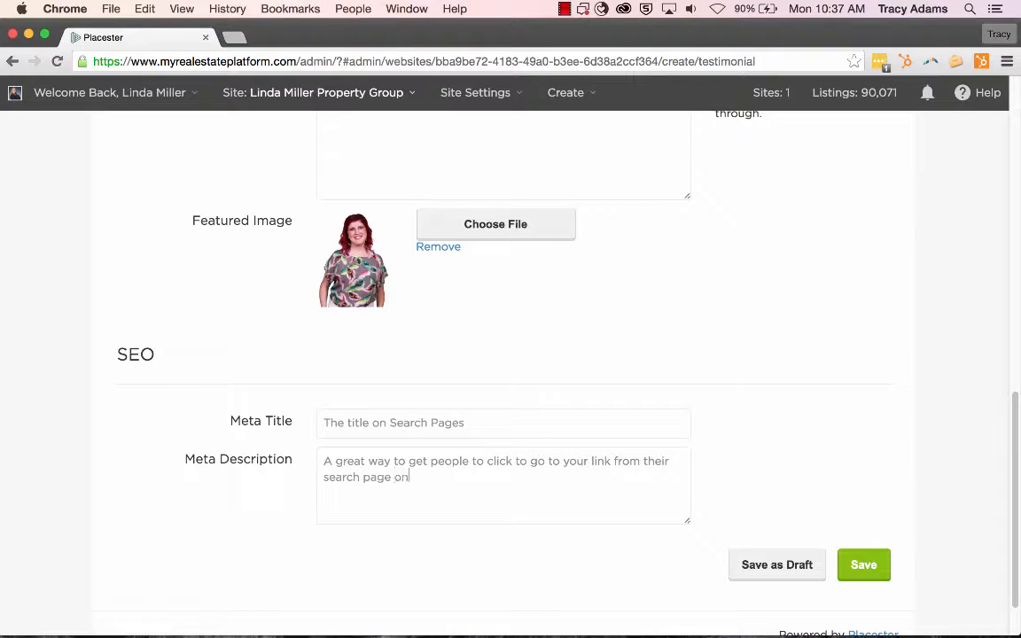
{"action": "type", "text": "Google, Bing"}
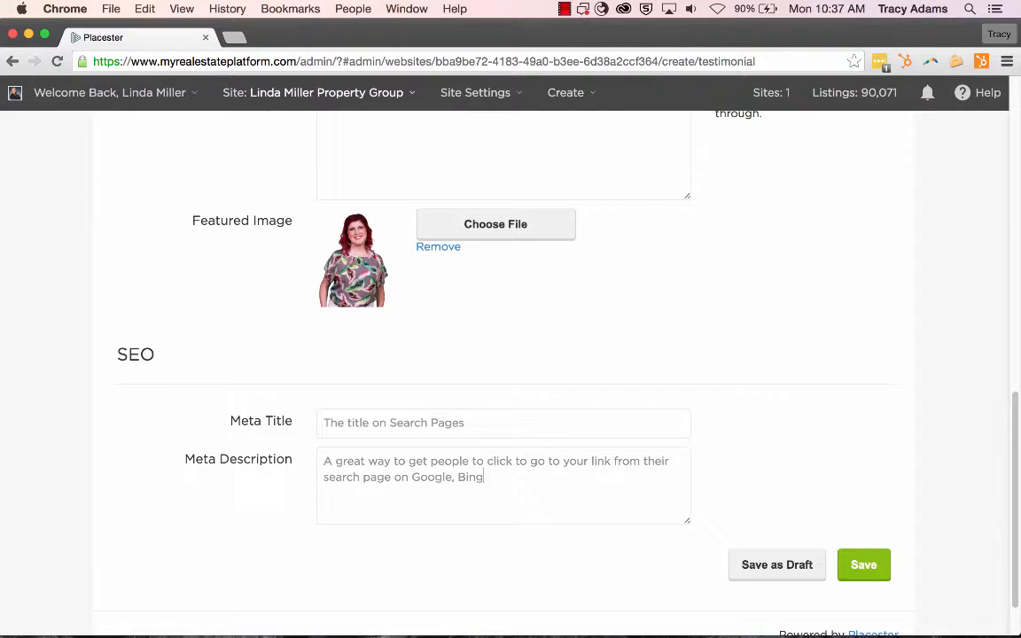
{"action": "type", "text": "or Yahoo."}
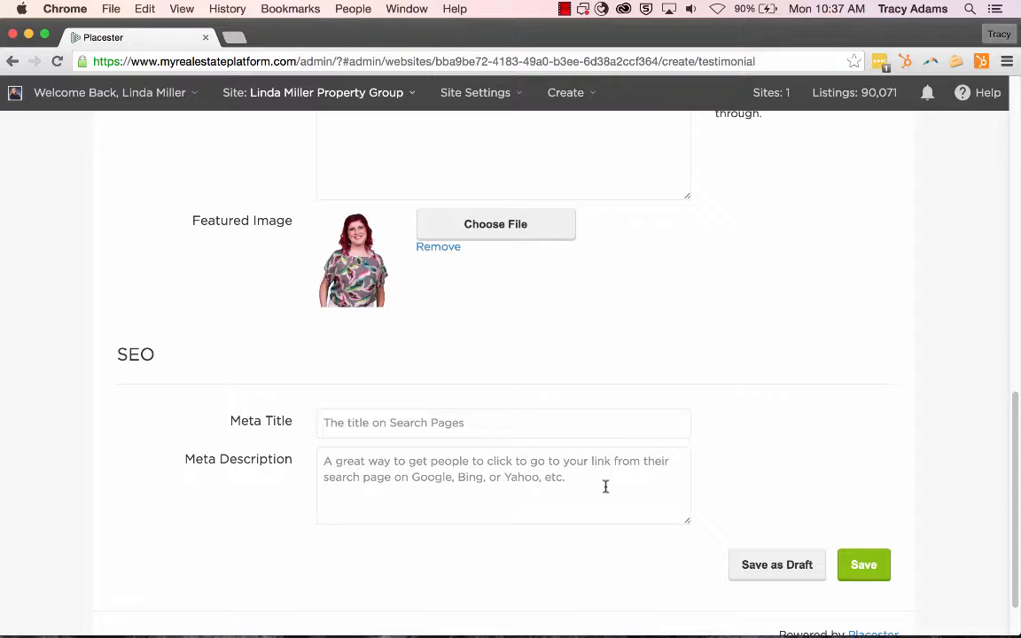
Save the testimonial so First time Homebuyer is listed as published.
{"action": "left_click", "coordinate": [863, 565]}
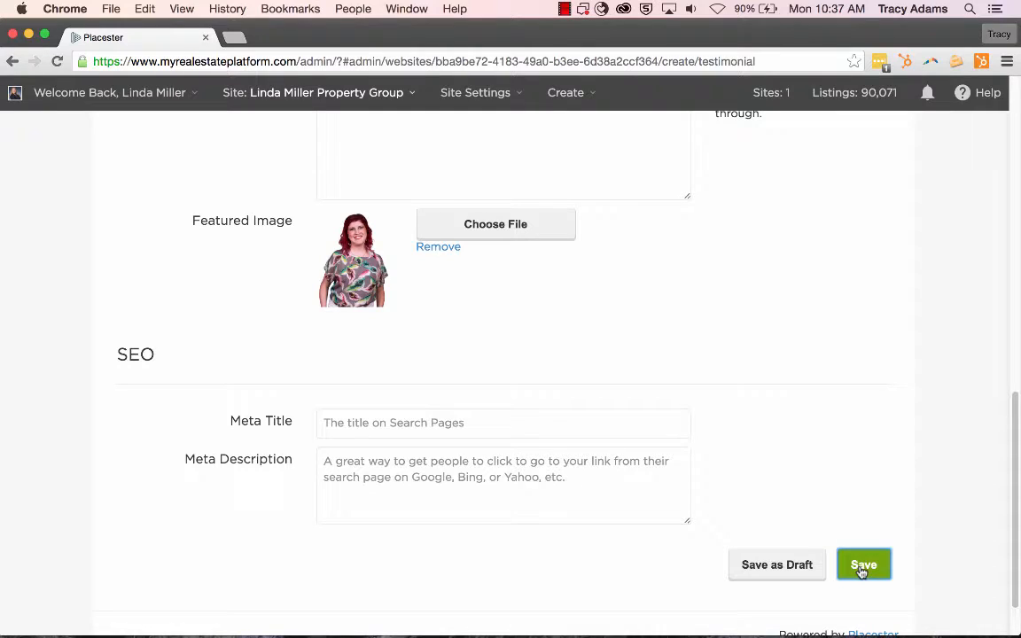
{"action": "left_click", "coordinate": [863, 564]}
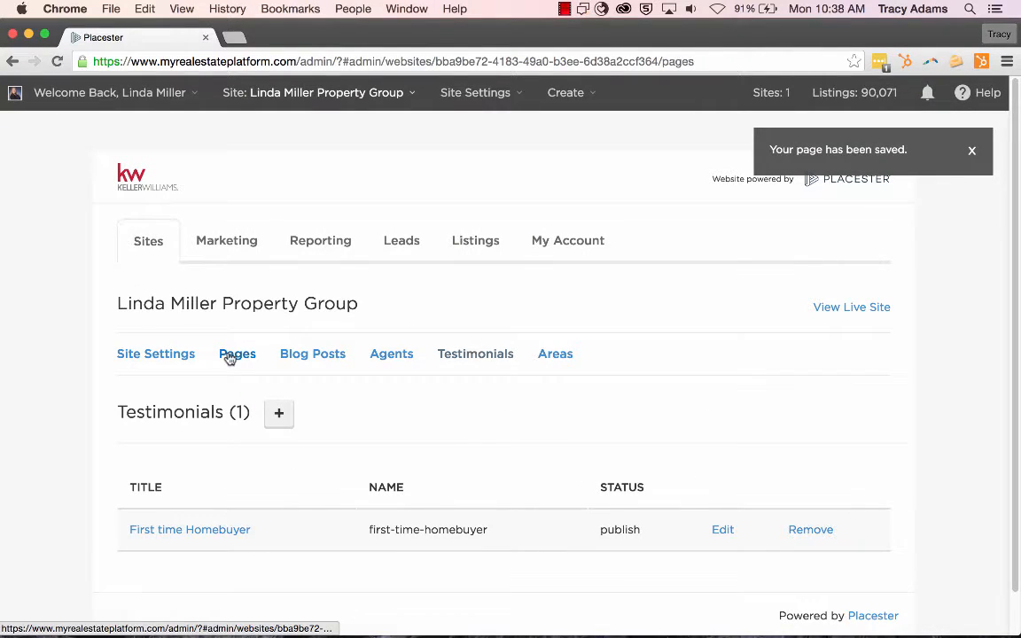
Add a new site page based on the Testimonials Index template, titled Testimonial.
{"action": "left_click", "coordinate": [237, 353]}
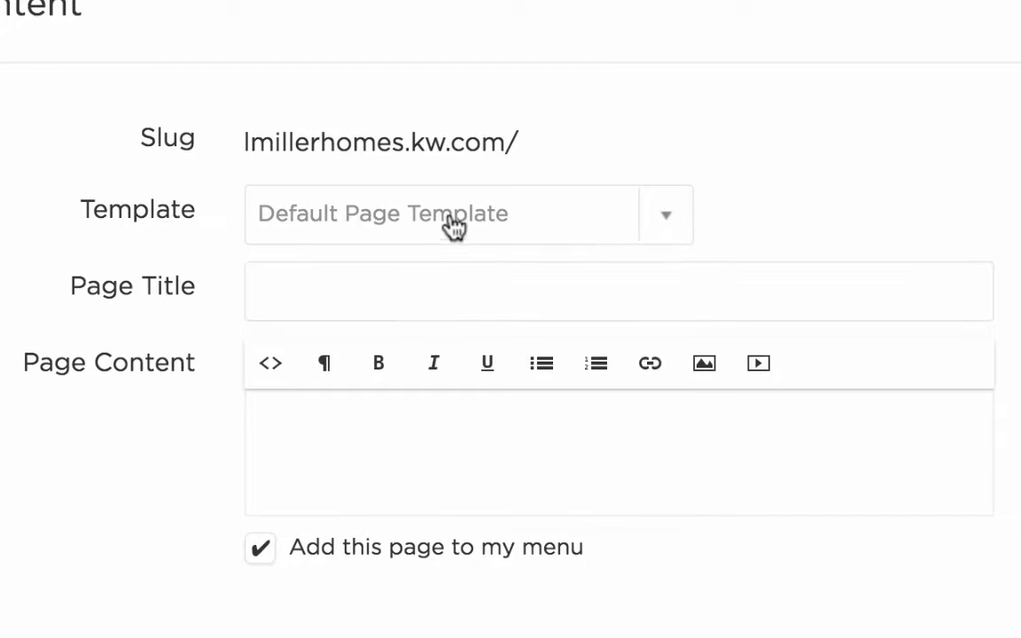
{"action": "left_click", "coordinate": [467, 213]}
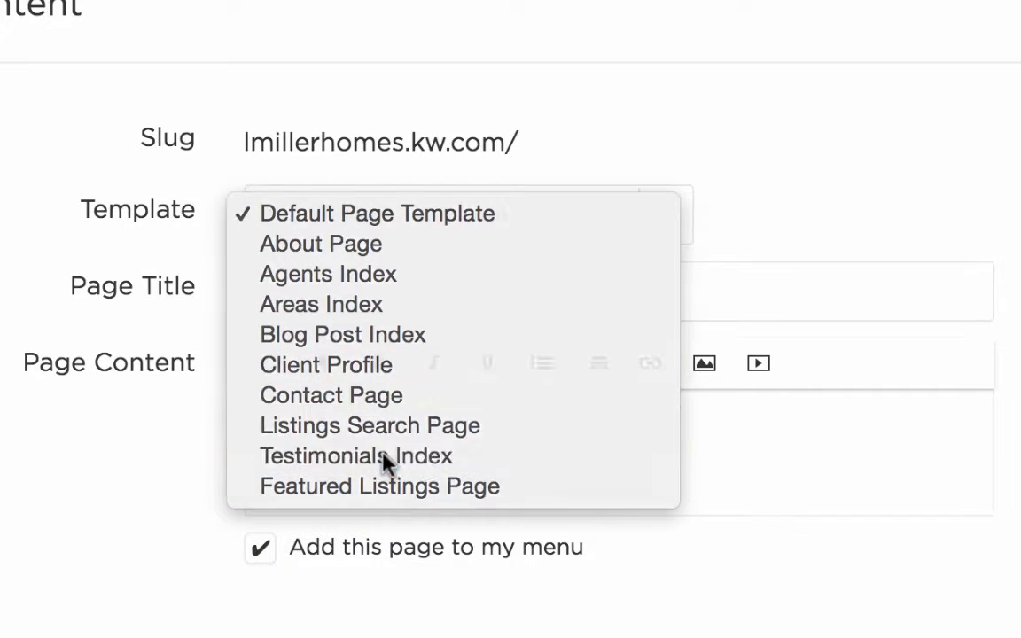
{"action": "left_click", "coordinate": [355, 456]}
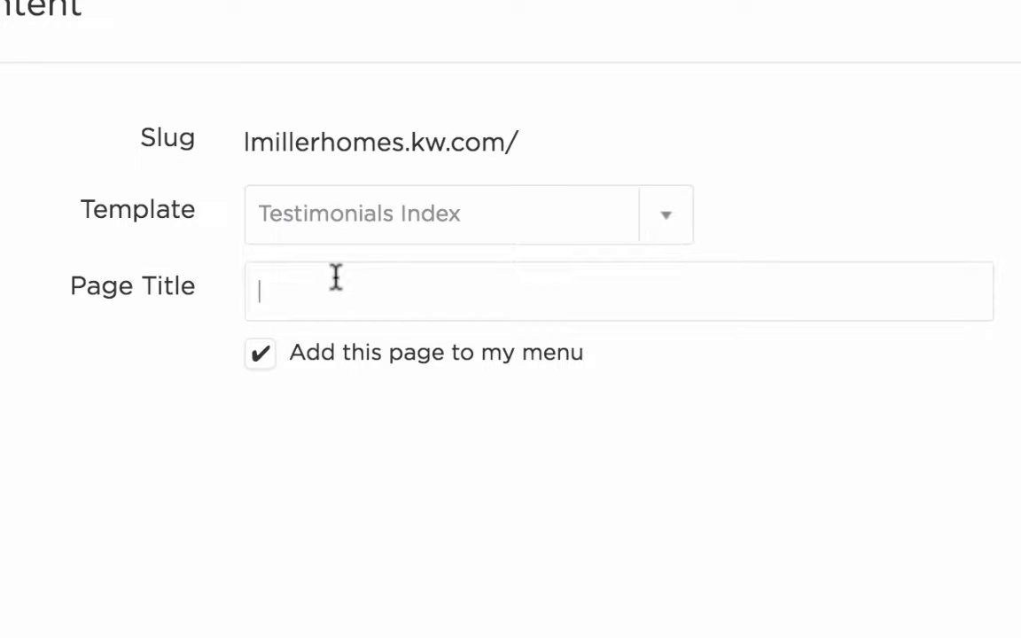
{"action": "type", "text": "Testimonial"}
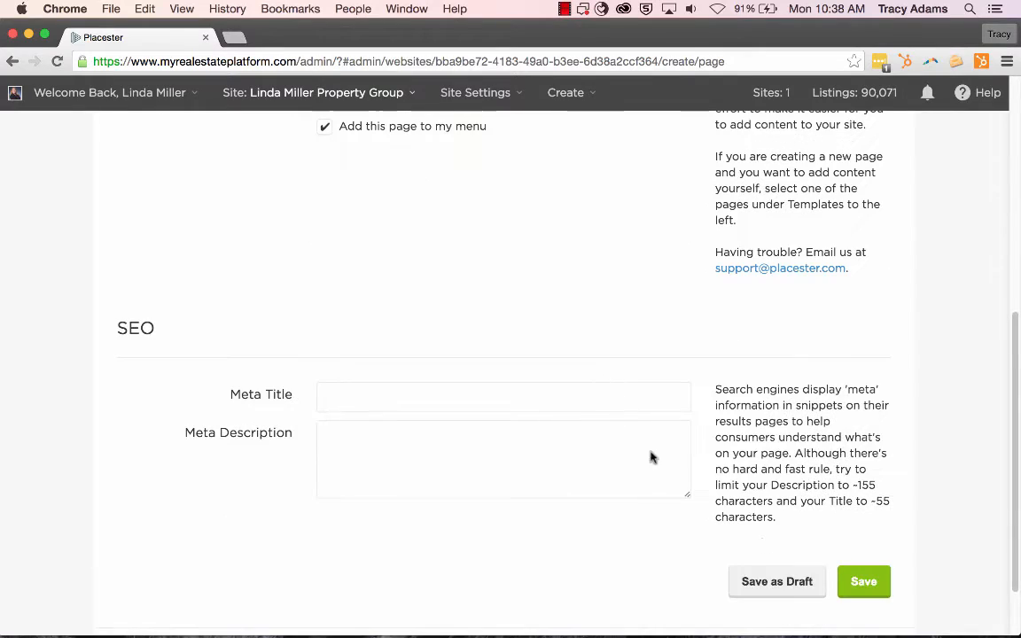
Set meta title Testimonials and description 'Kind words from the clients and friends that I…', then save the page.
{"action": "left_click", "coordinate": [504, 396]}
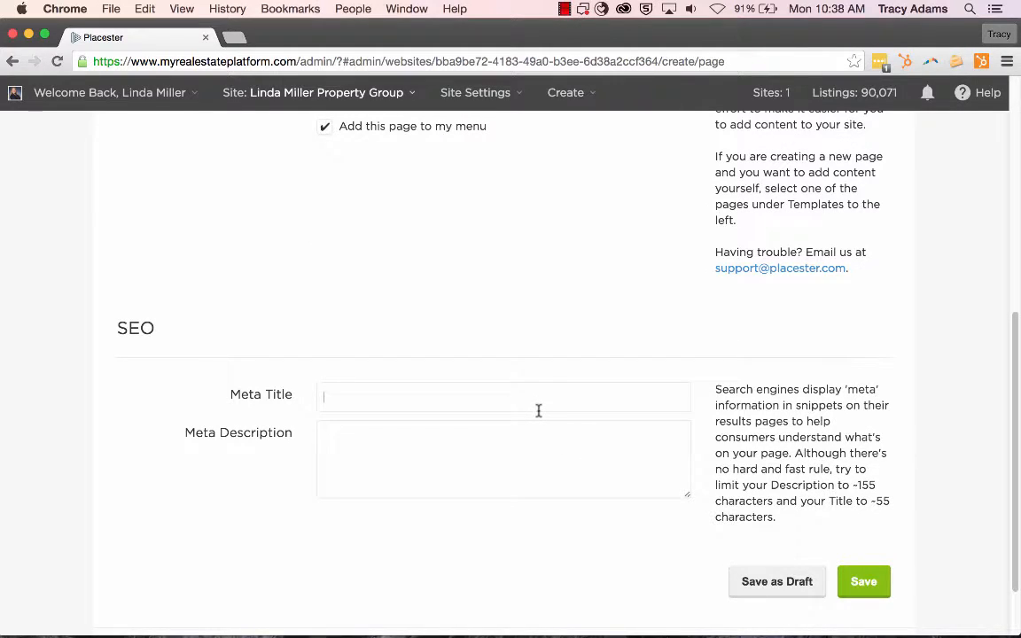
{"action": "type", "text": "Testimonials"}
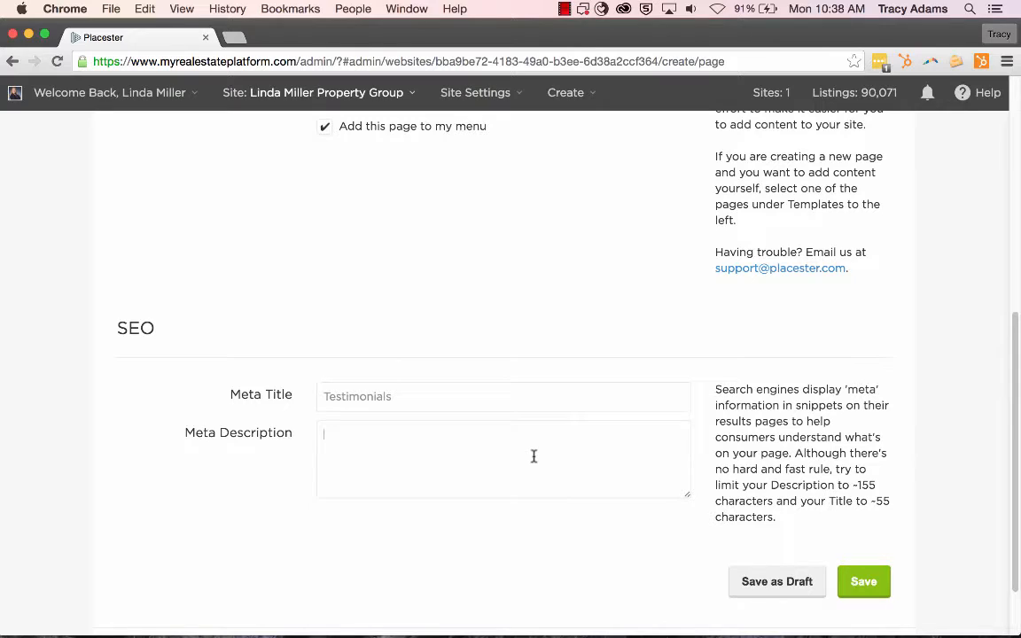
{"action": "type", "text": "K"}
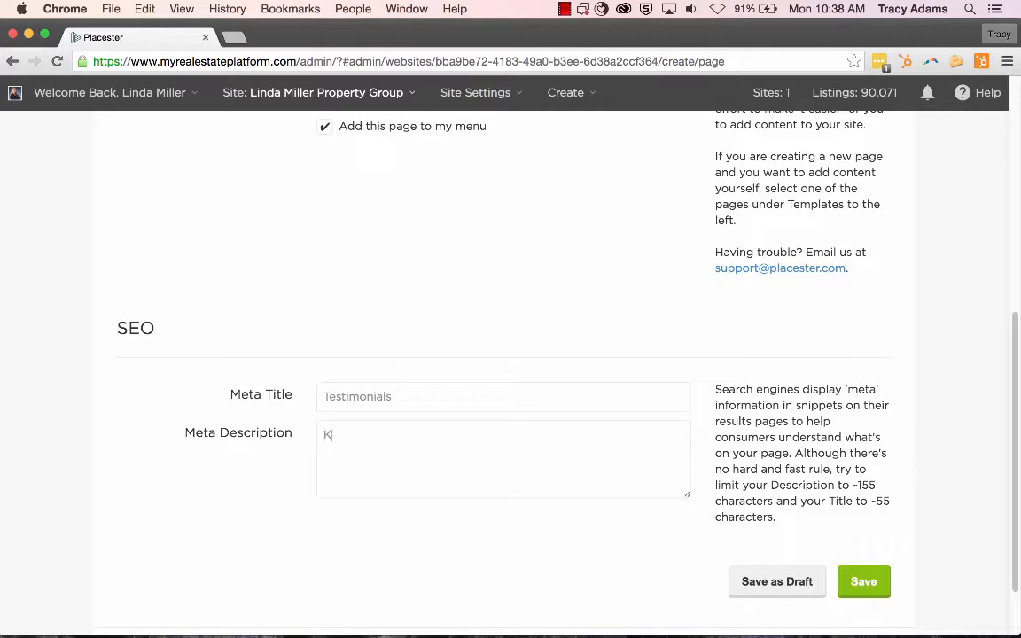
{"action": "type", "text": "ind words"}
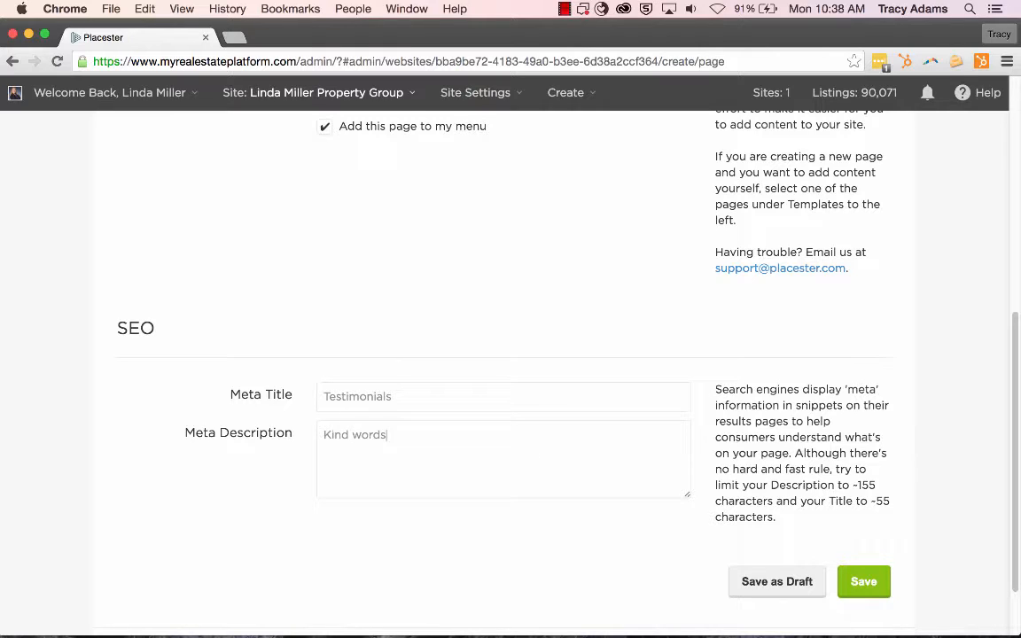
{"action": "type", "text": "from the cl"}
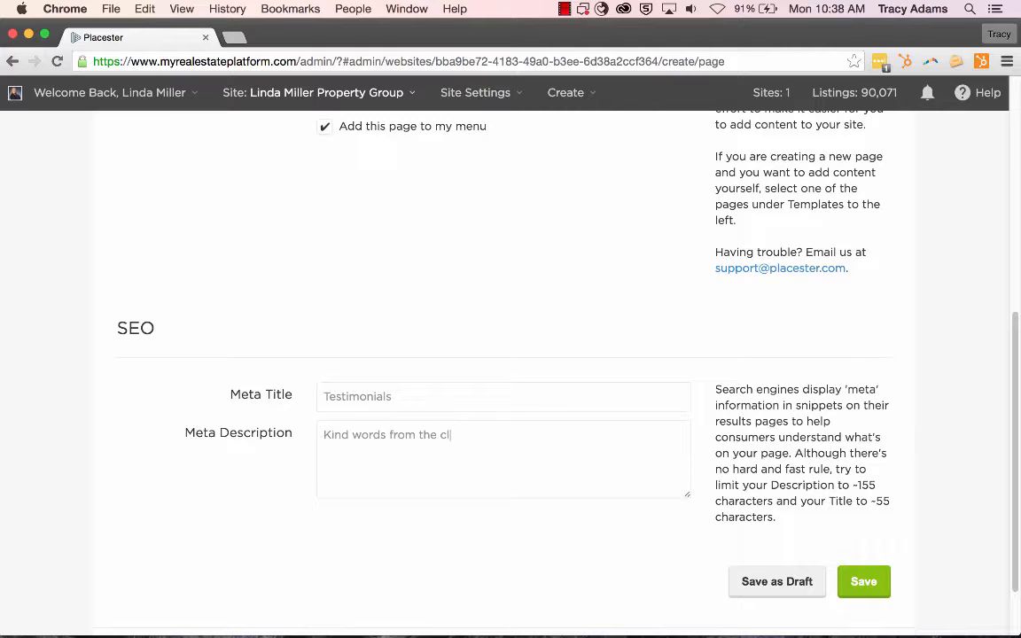
{"action": "type", "text": "ients and friends that I have worked with in real estate."}
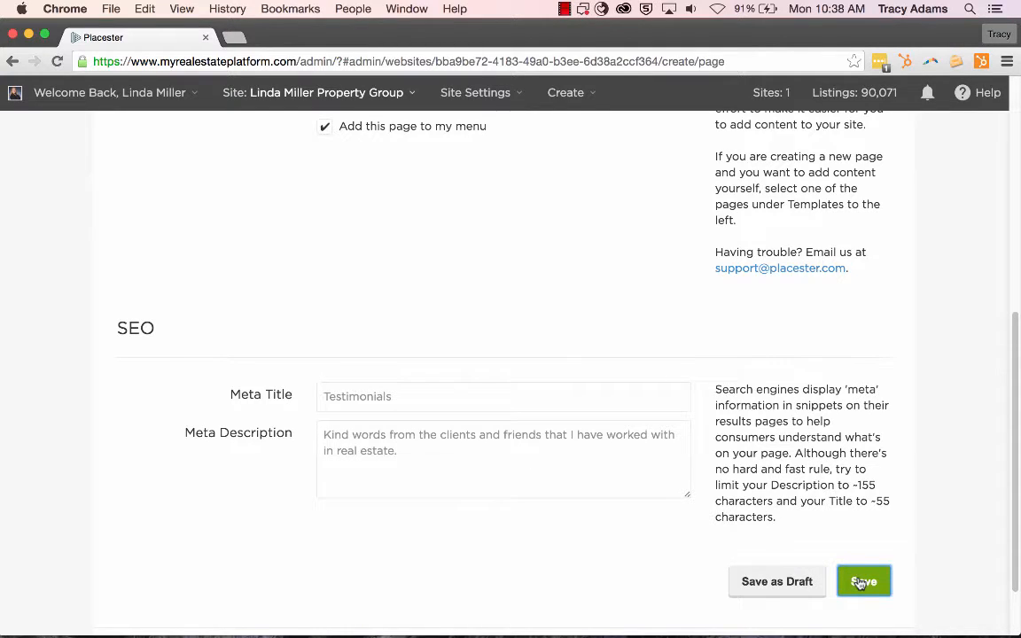
{"action": "left_click", "coordinate": [864, 581]}
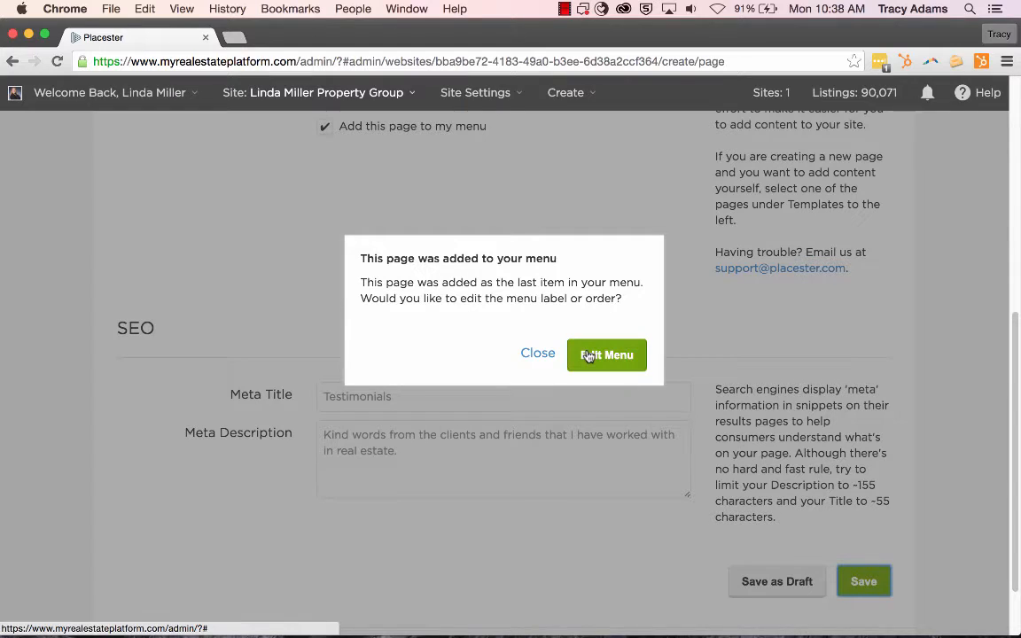
Save the site menu with Testimonials as the last item and go to the live site.
{"action": "left_click", "coordinate": [607, 354]}
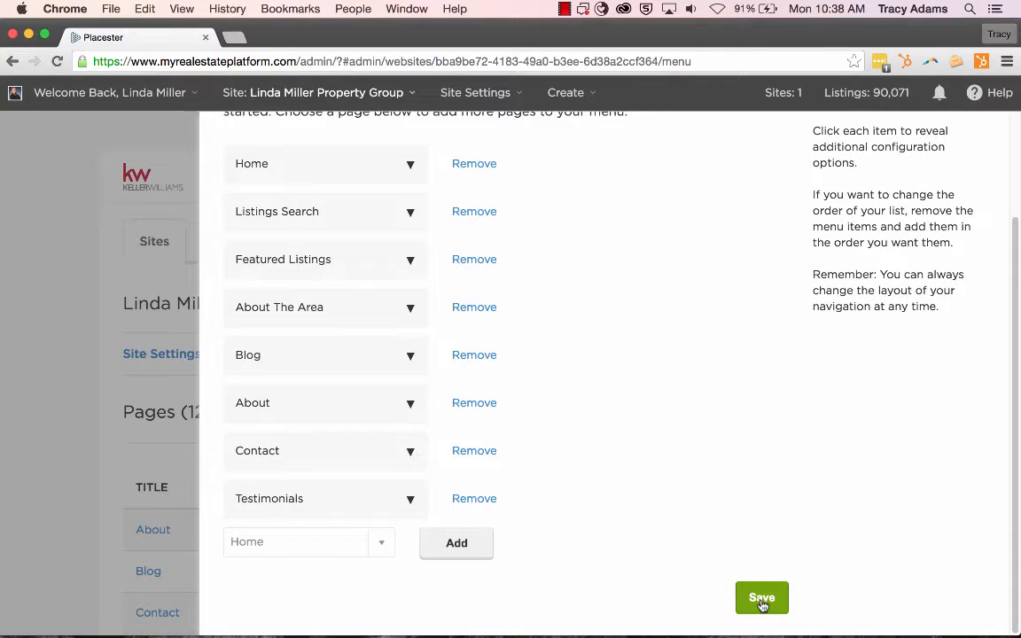
{"action": "left_click", "coordinate": [761, 598]}
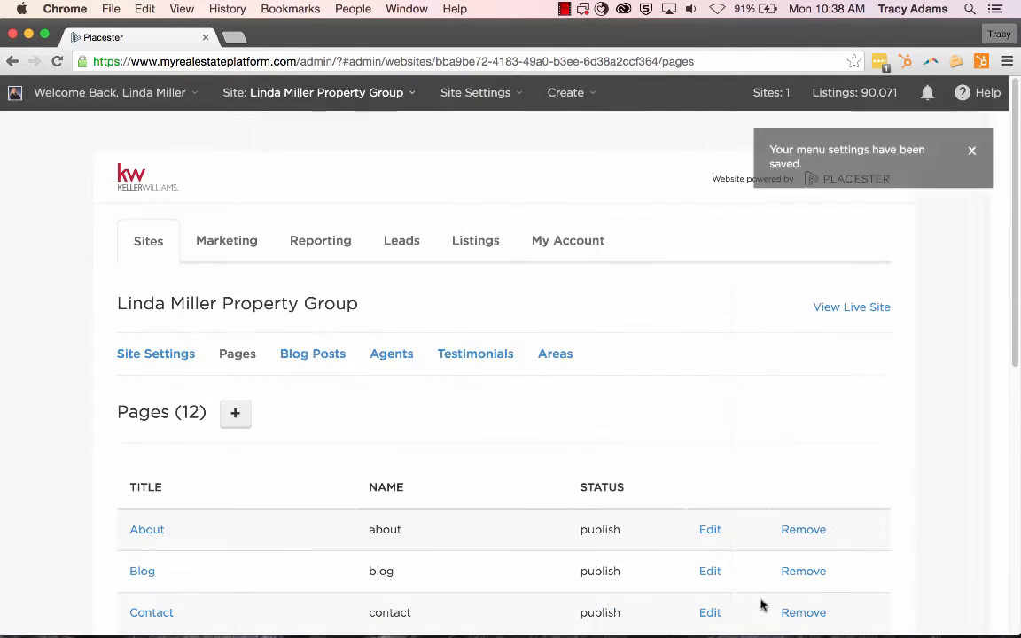
{"action": "mouse_move", "coordinate": [850, 307]}
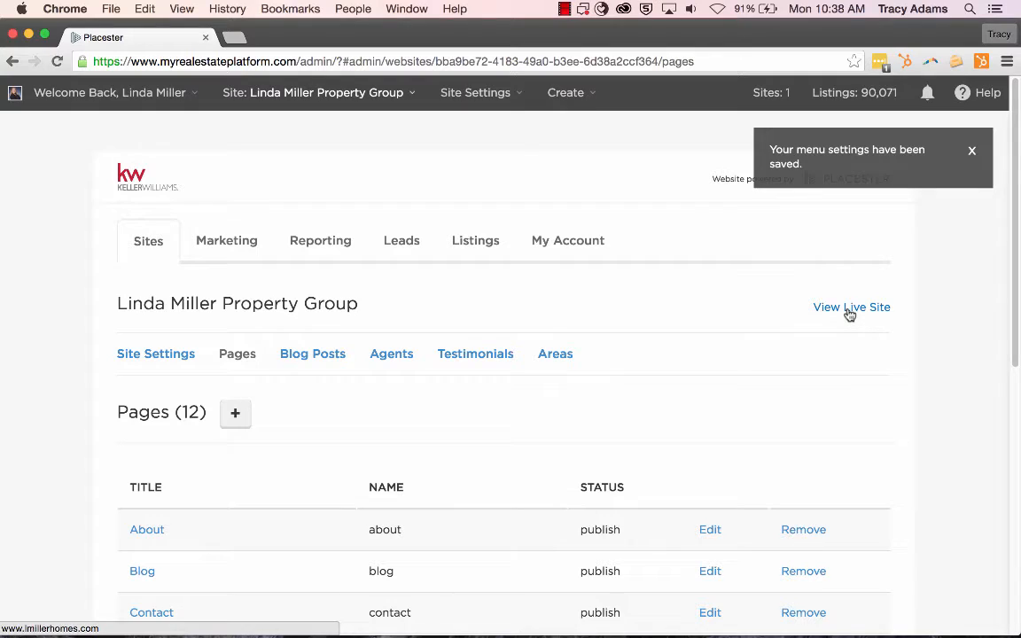
{"action": "left_click", "coordinate": [851, 306]}
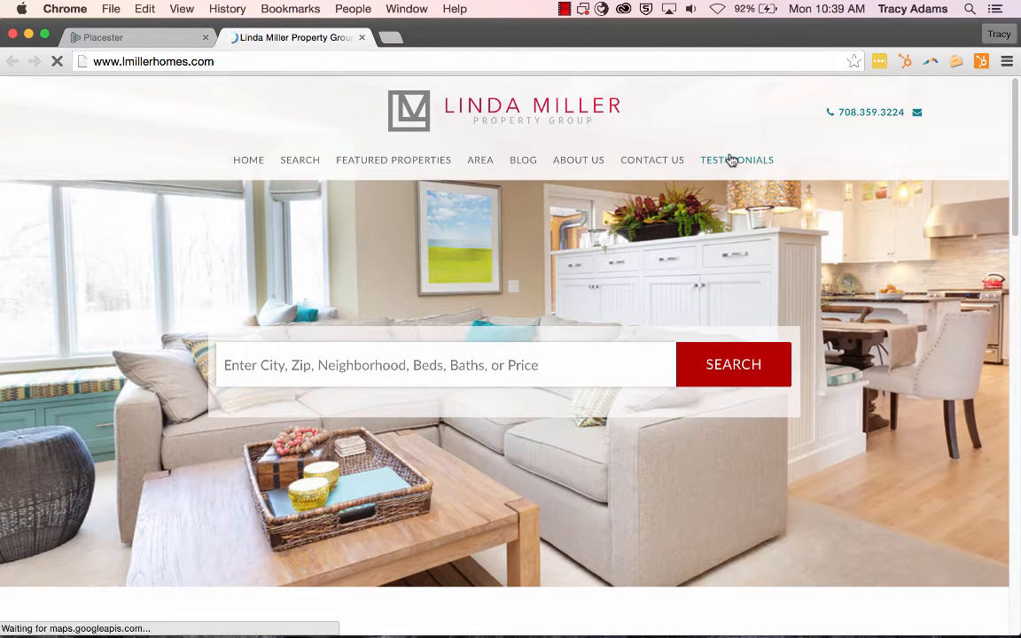
On the live site, view Testimonials and read the full First Time Homebuyer quote from Jane Doe.
{"action": "left_click", "coordinate": [737, 159]}
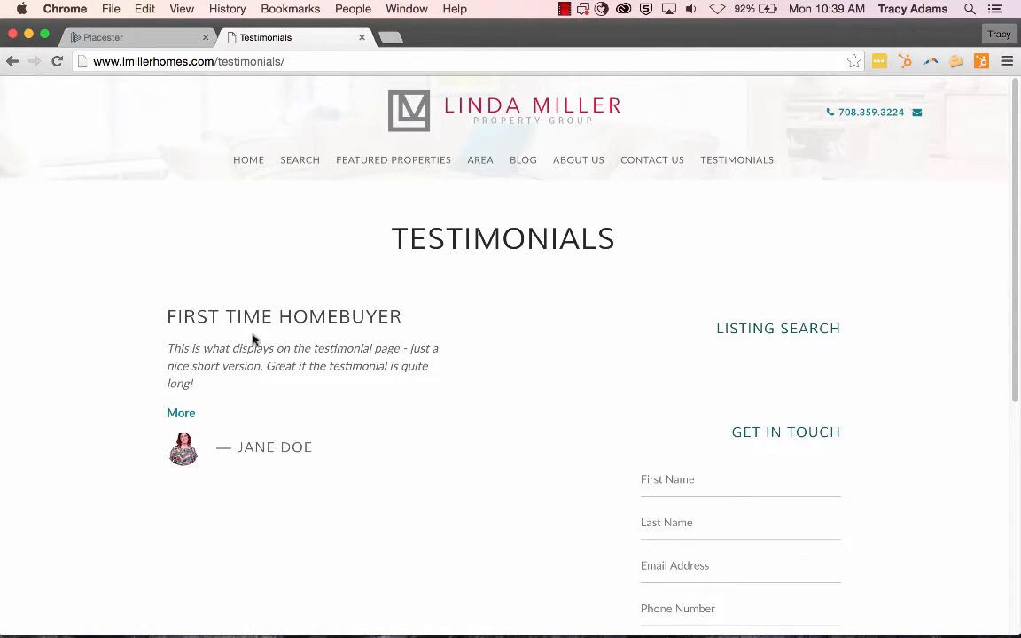
{"action": "mouse_move", "coordinate": [481, 473]}
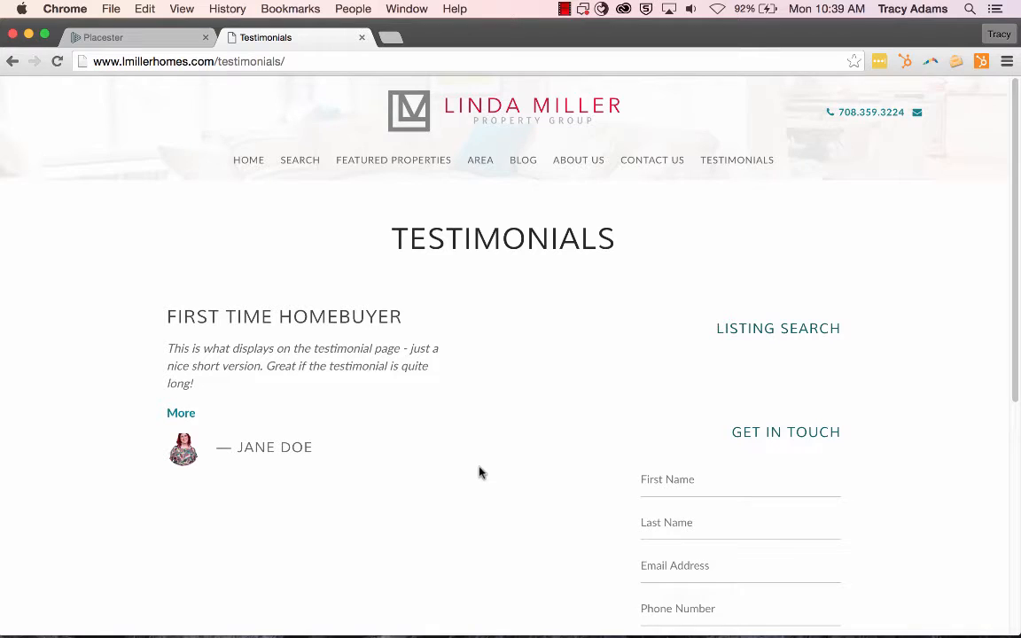
{"action": "left_click", "coordinate": [181, 413]}
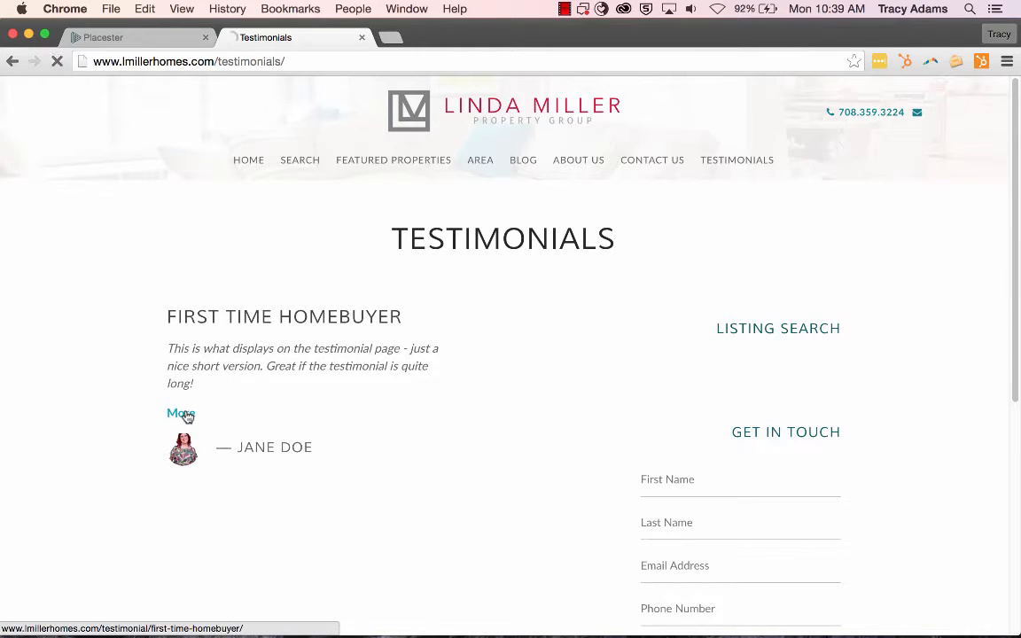
{"action": "left_click", "coordinate": [181, 413]}
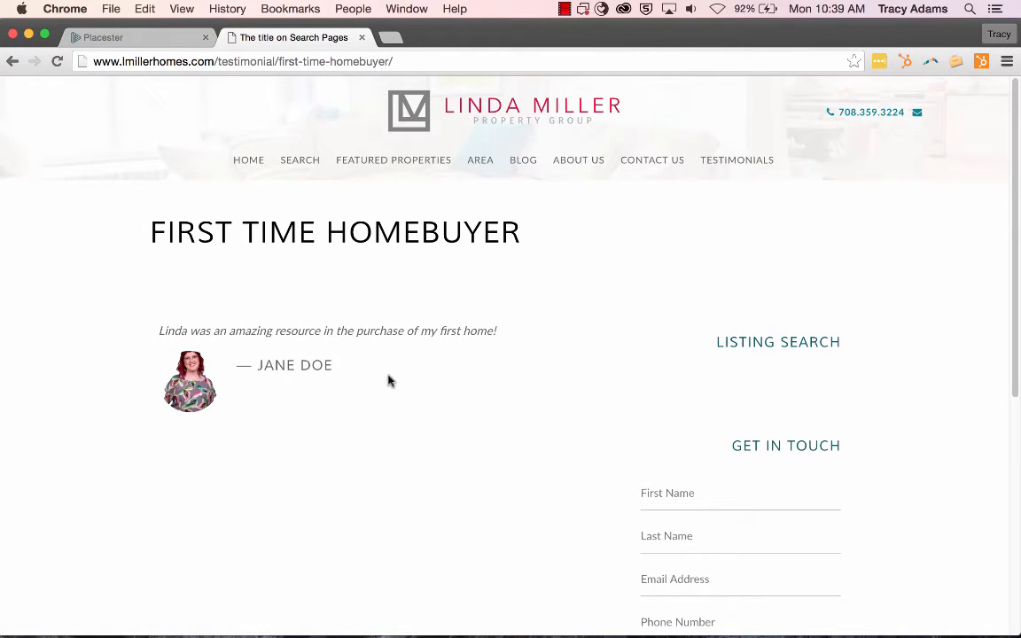
{"action": "mouse_move", "coordinate": [404, 411]}
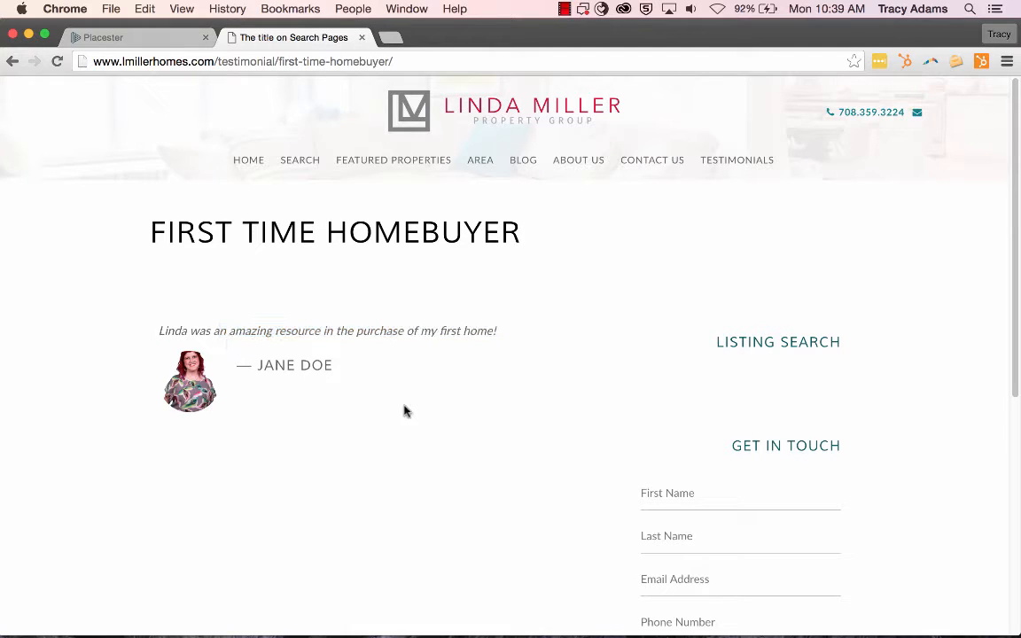
{"action": "mouse_move", "coordinate": [443, 437]}
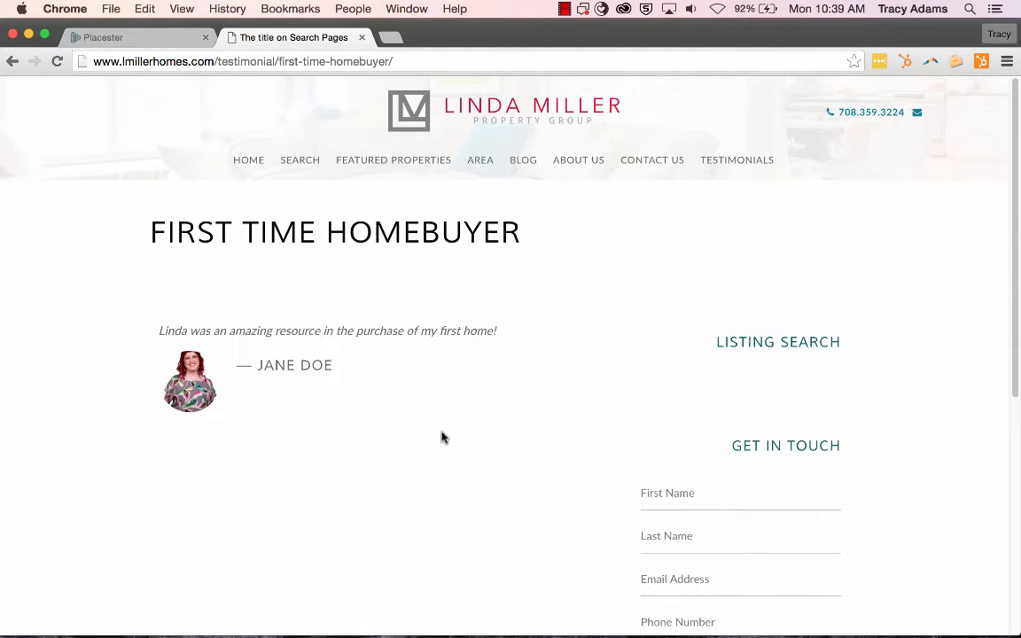